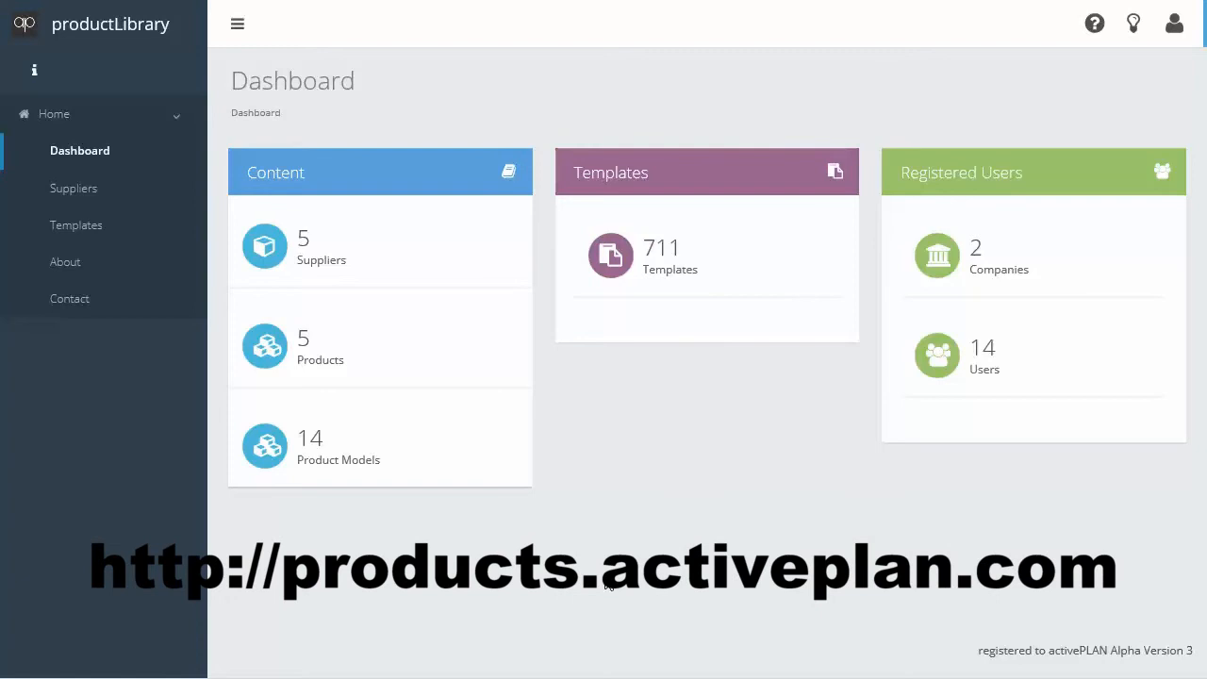
{"action": "mouse_move", "coordinate": [90, 224]}
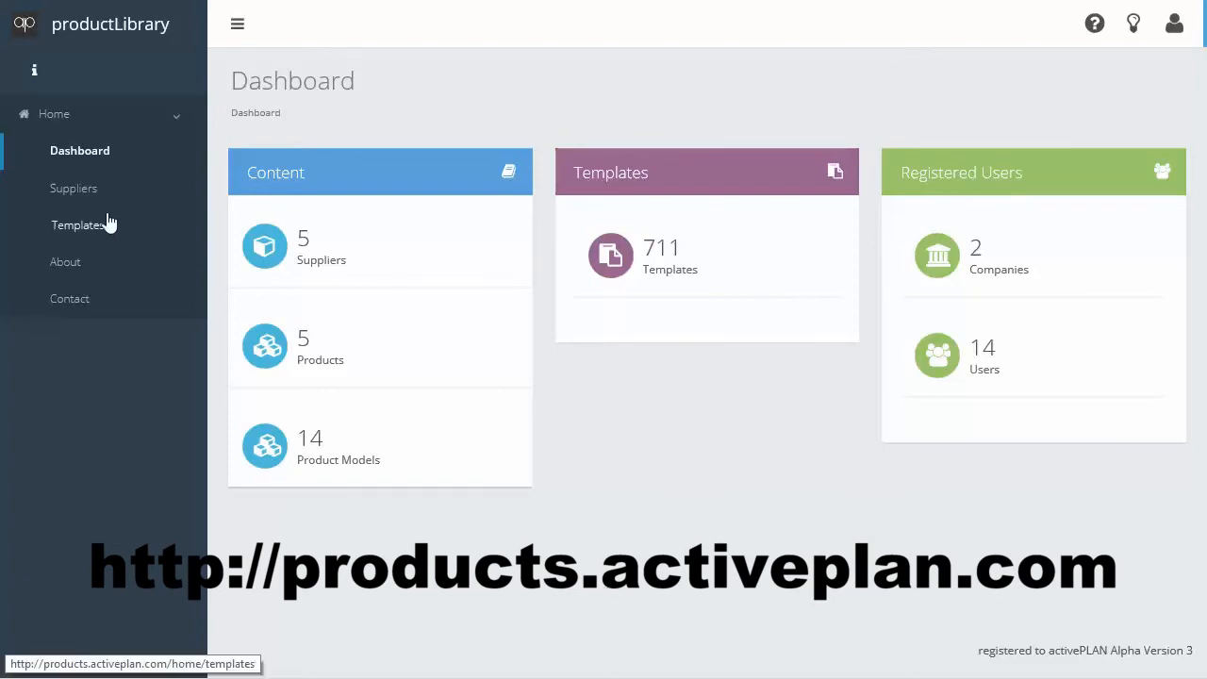
- Go from the dashboard to the Suppliers page listing all five suppliers
{"action": "left_click", "coordinate": [74, 188]}
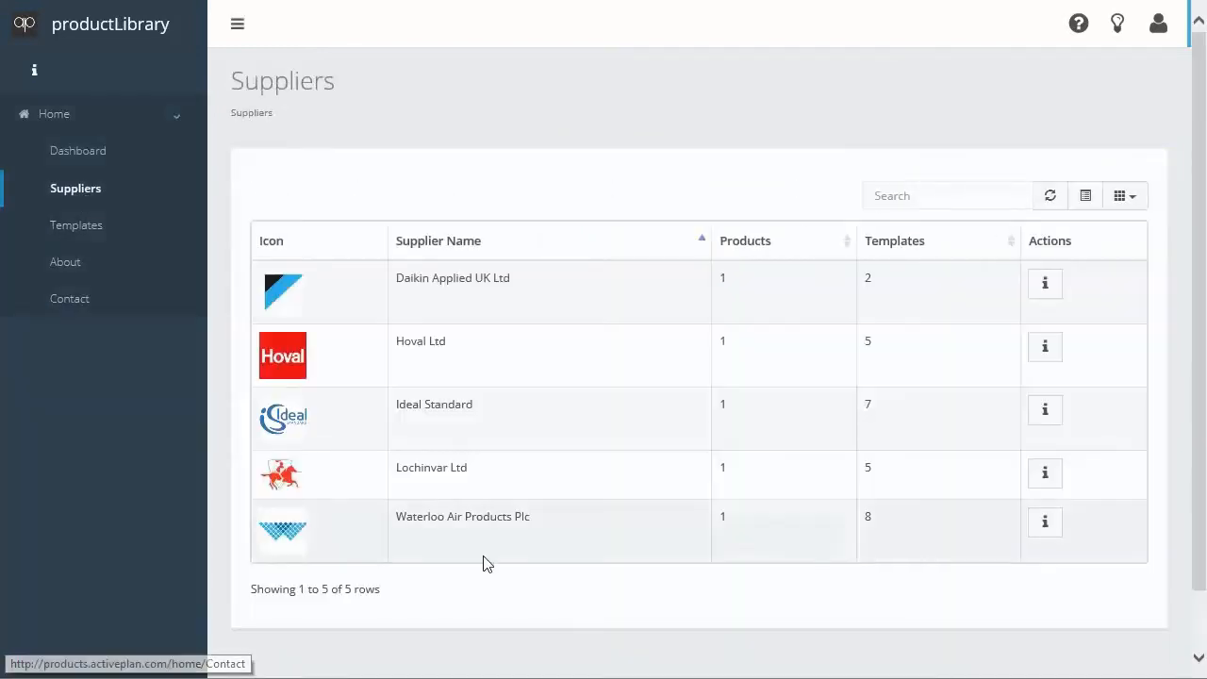
{"action": "mouse_move", "coordinate": [529, 552]}
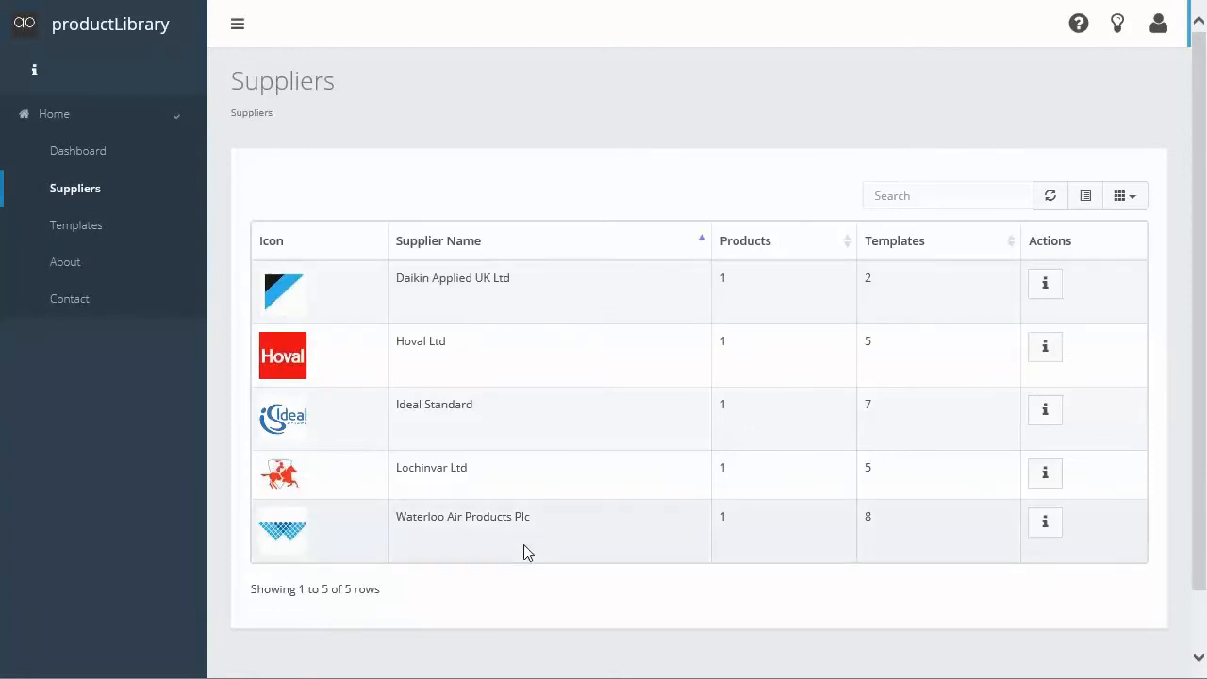
{"action": "mouse_move", "coordinate": [495, 538]}
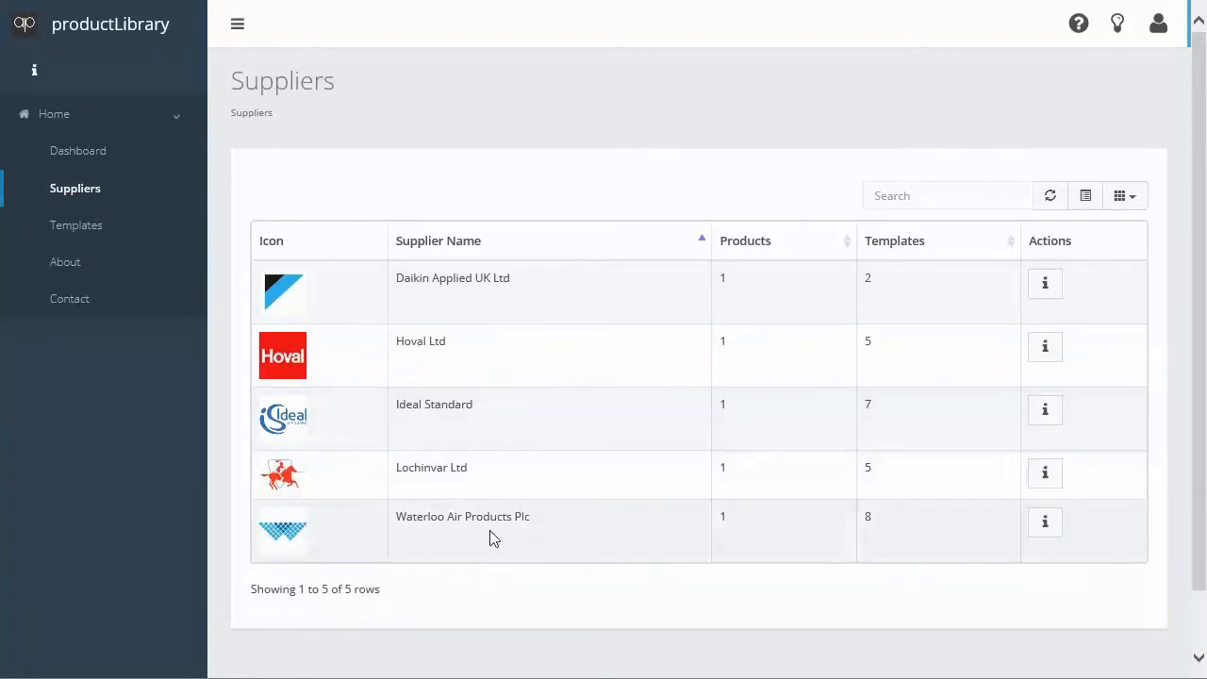
{"action": "mouse_move", "coordinate": [498, 524]}
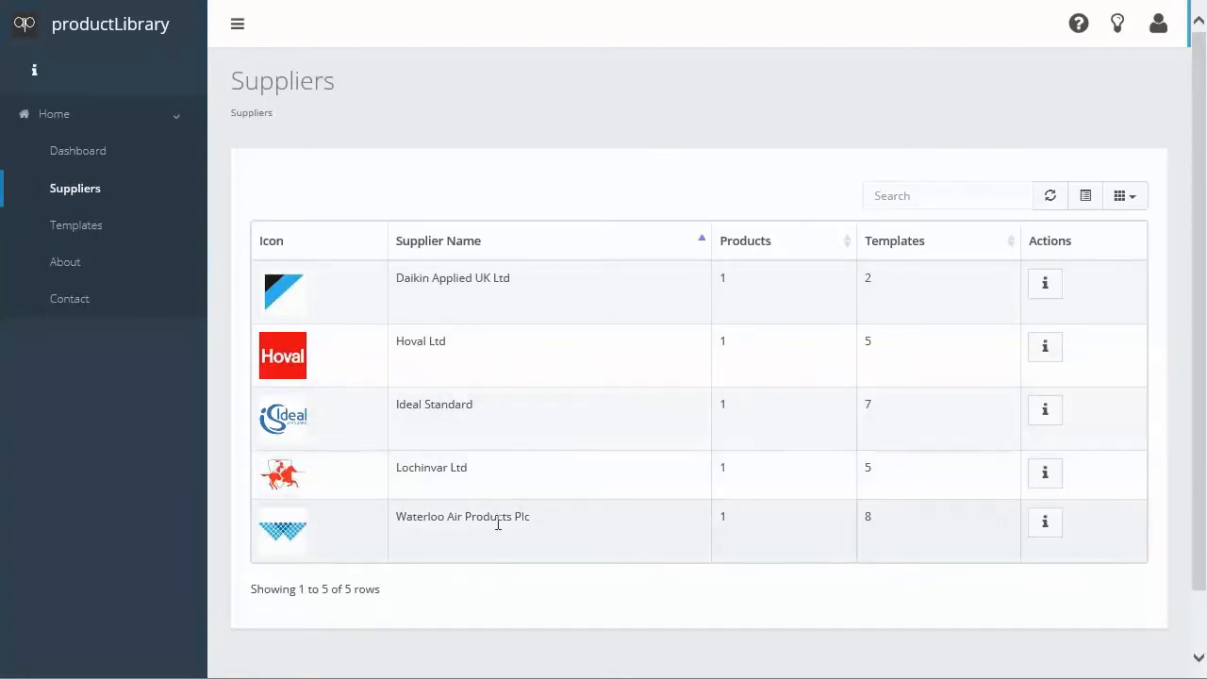
{"action": "mouse_move", "coordinate": [577, 541]}
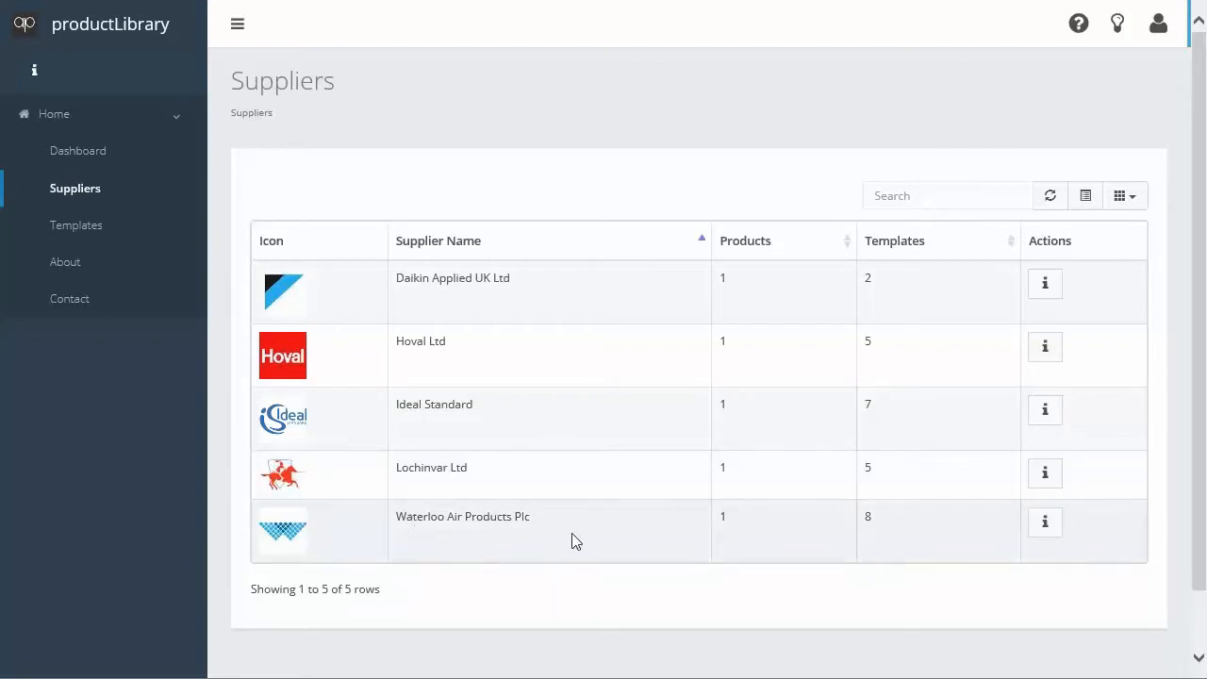
{"action": "mouse_move", "coordinate": [529, 550]}
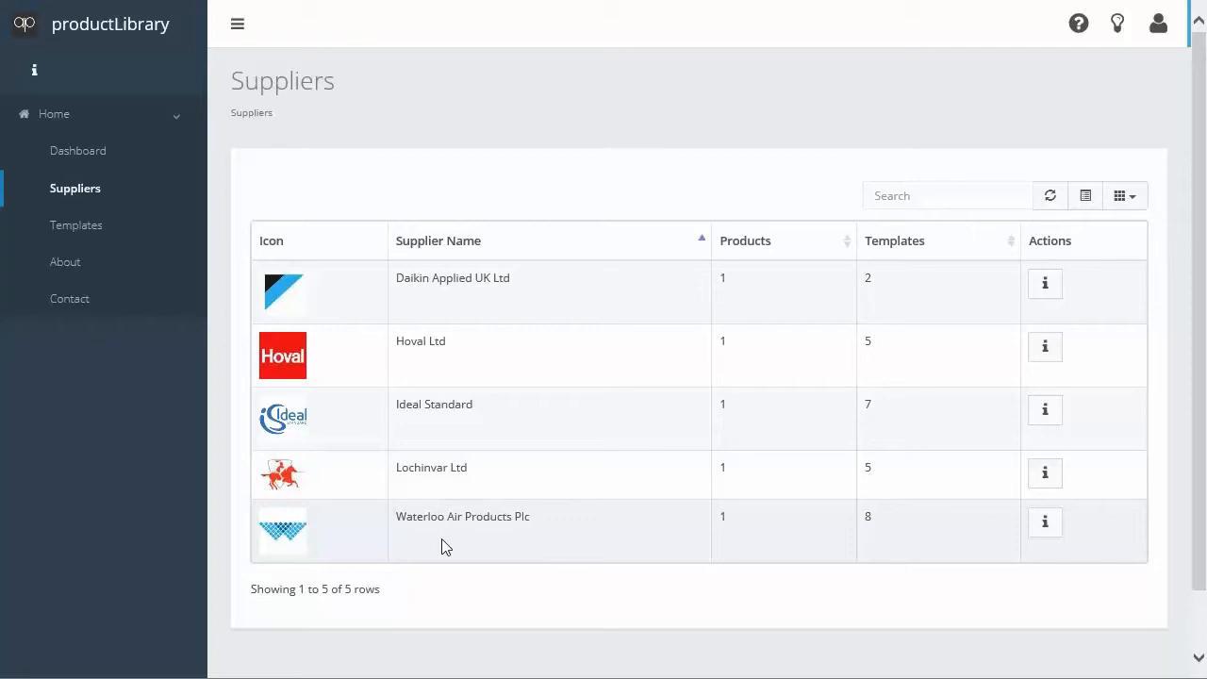
{"action": "mouse_move", "coordinate": [607, 289]}
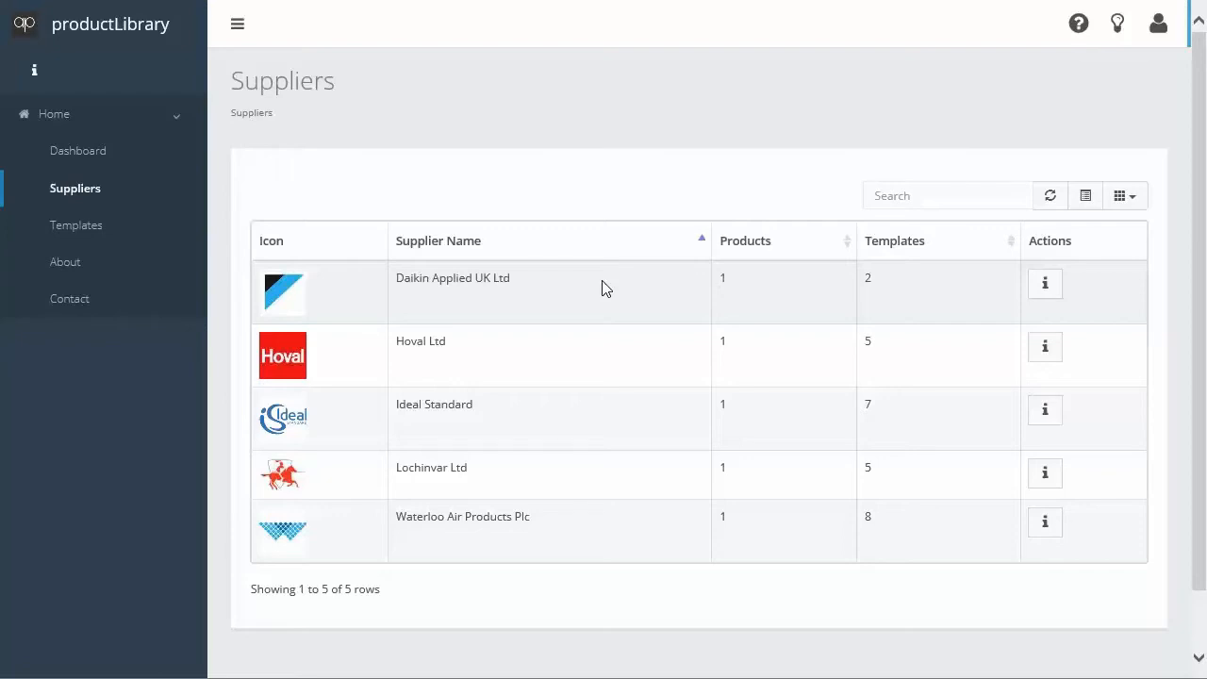
{"action": "mouse_move", "coordinate": [543, 418]}
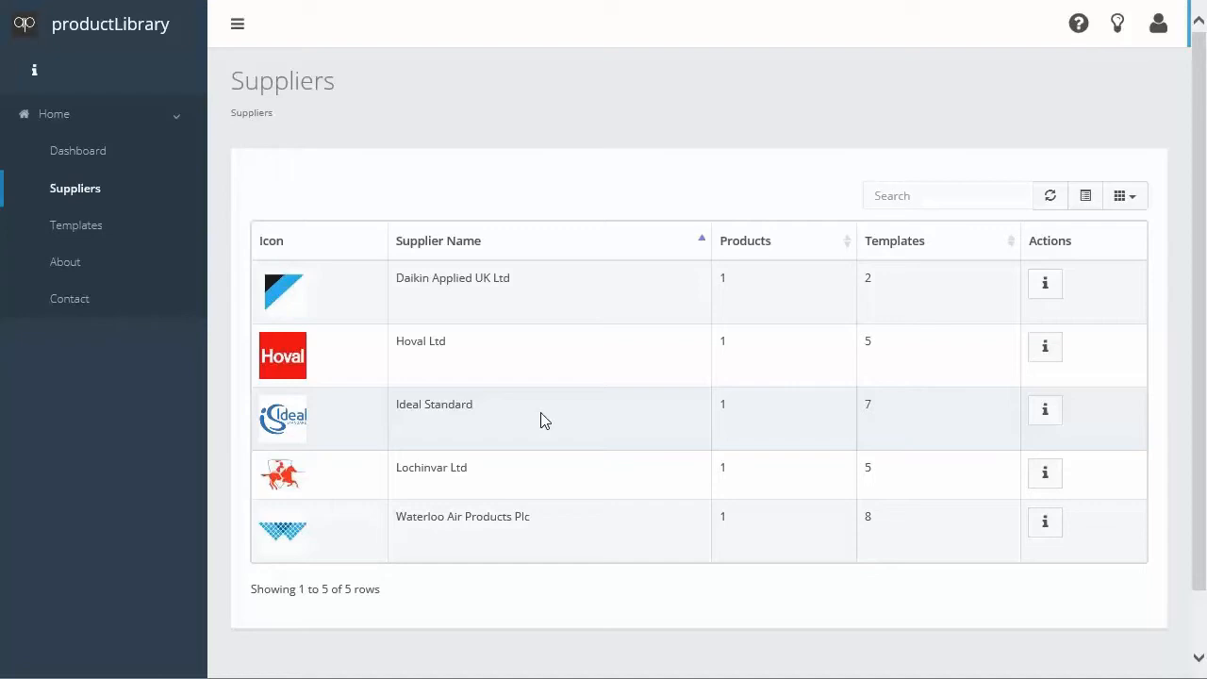
{"action": "mouse_move", "coordinate": [1044, 346]}
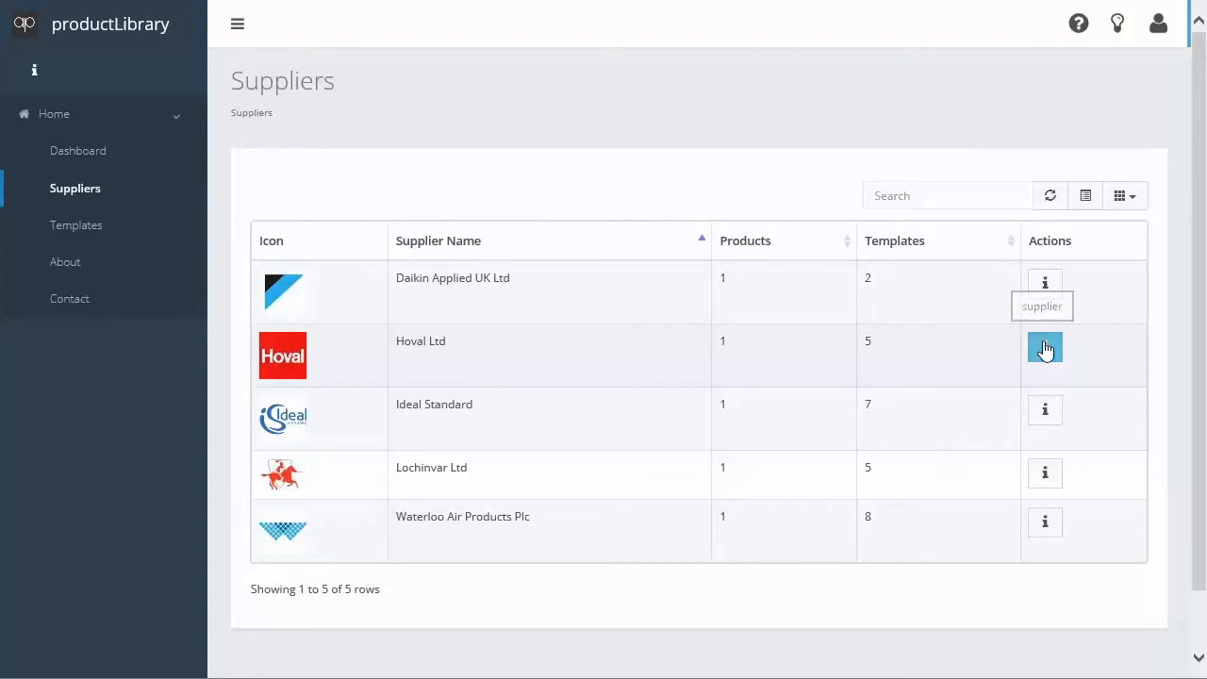
- Open Hoval Ltd's supplier details and list its products, showing UltraGas 125
{"action": "left_click", "coordinate": [1044, 348]}
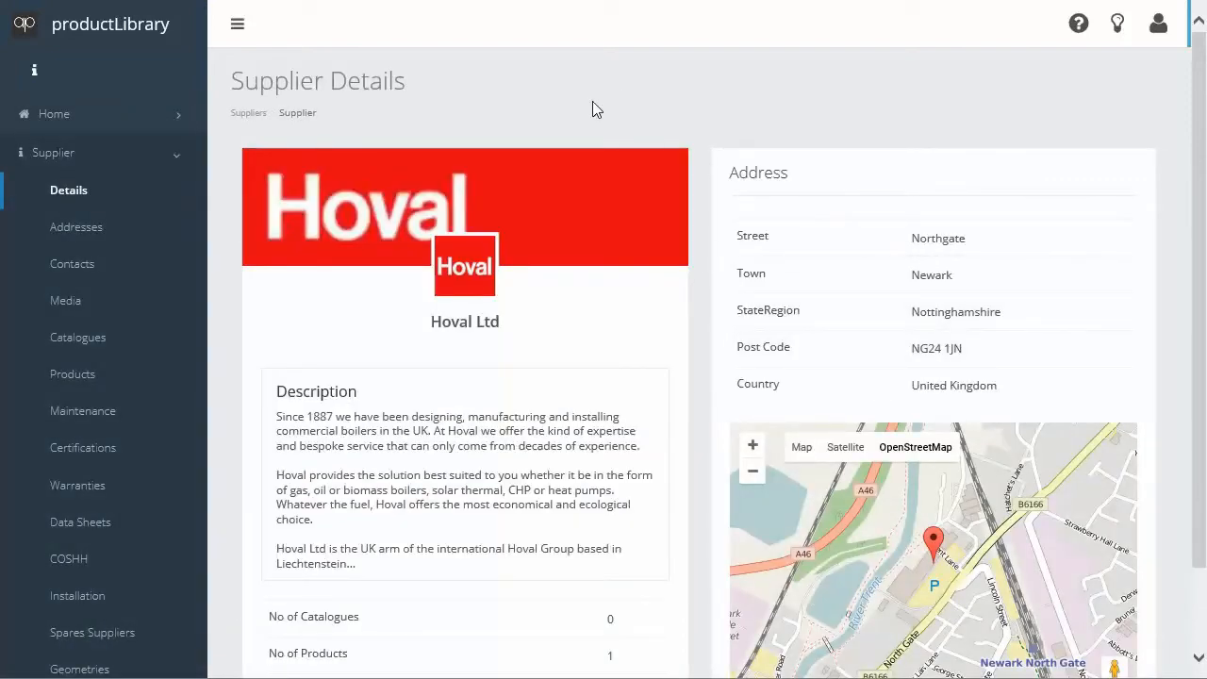
{"action": "mouse_move", "coordinate": [73, 375]}
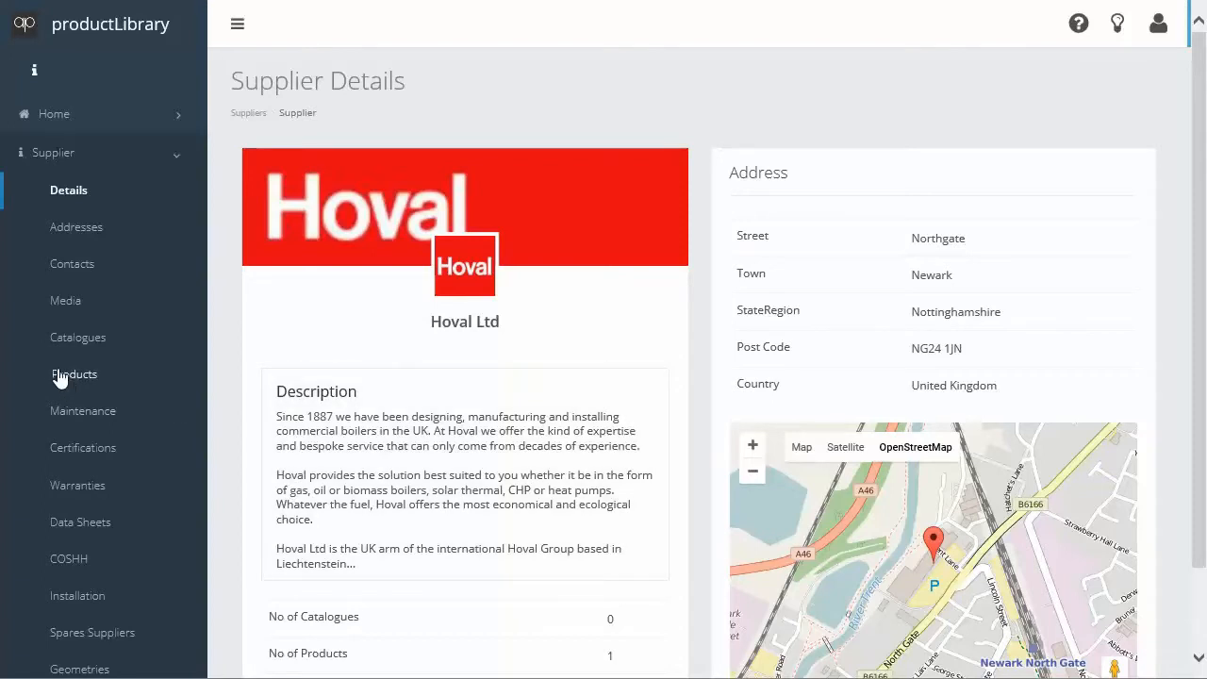
{"action": "scroll", "scroll_direction": "down", "scroll_amount": 3}
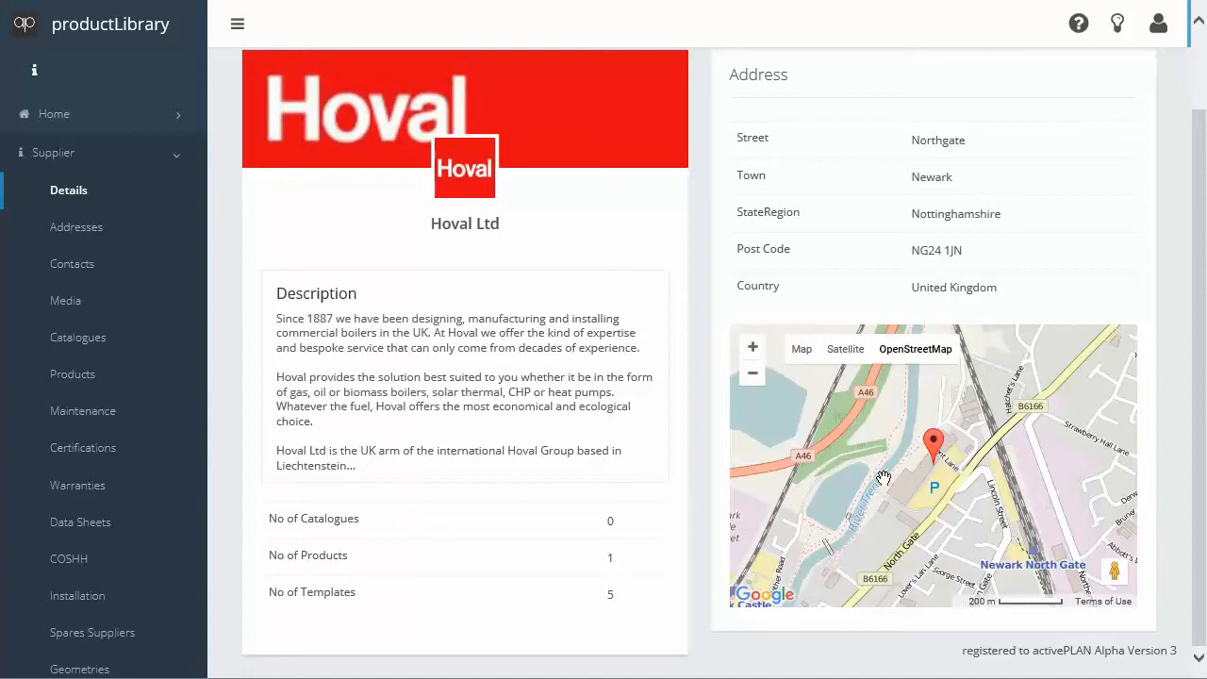
{"action": "mouse_move", "coordinate": [90, 261]}
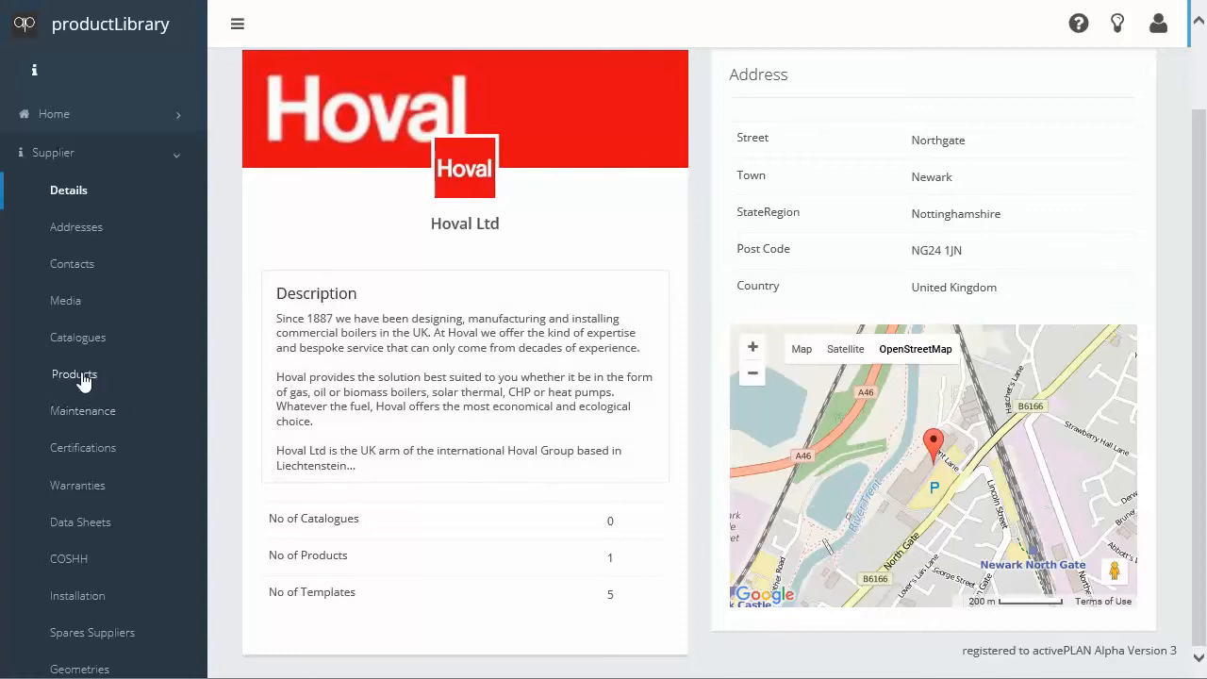
{"action": "left_click", "coordinate": [74, 374]}
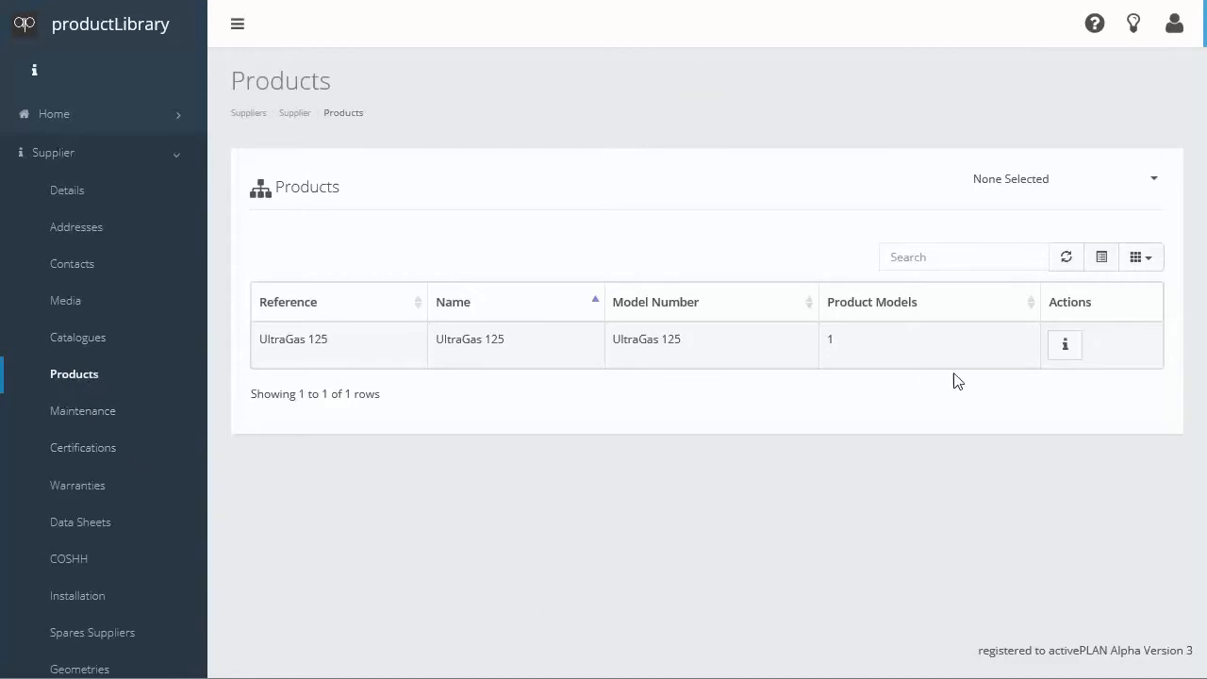
- Open UltraGas 125's product details and show its Product Models list
{"action": "left_click", "coordinate": [1065, 345]}
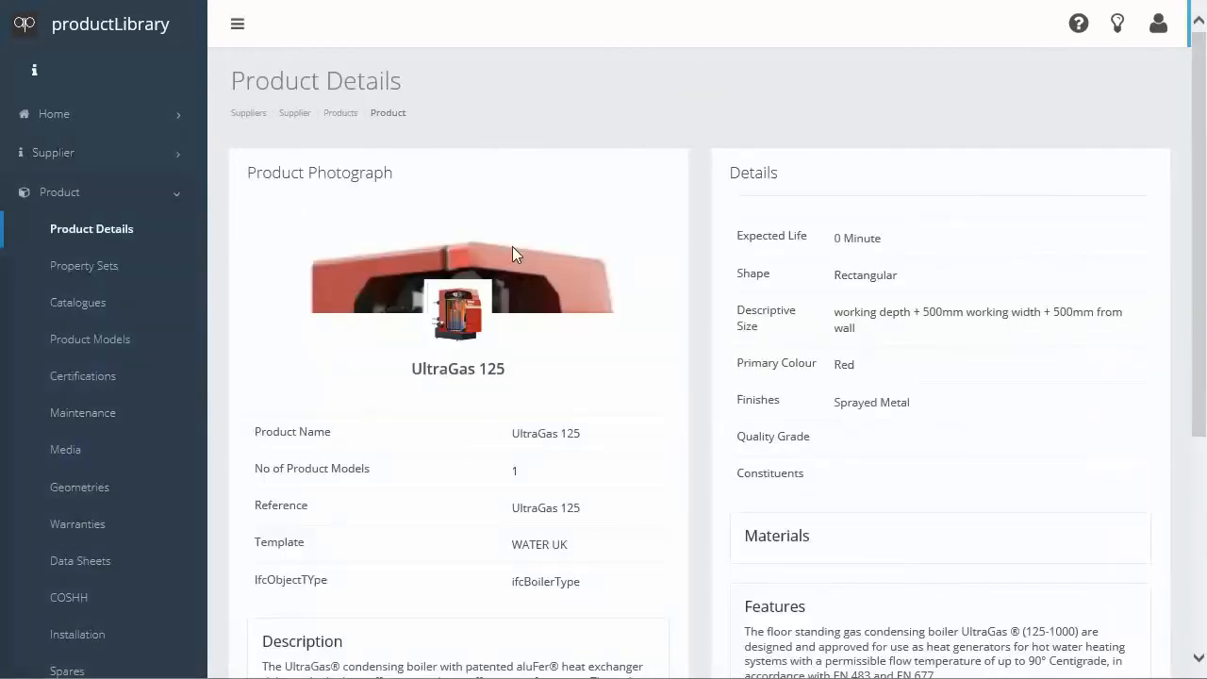
{"action": "scroll", "scroll_direction": "down", "scroll_amount": 3}
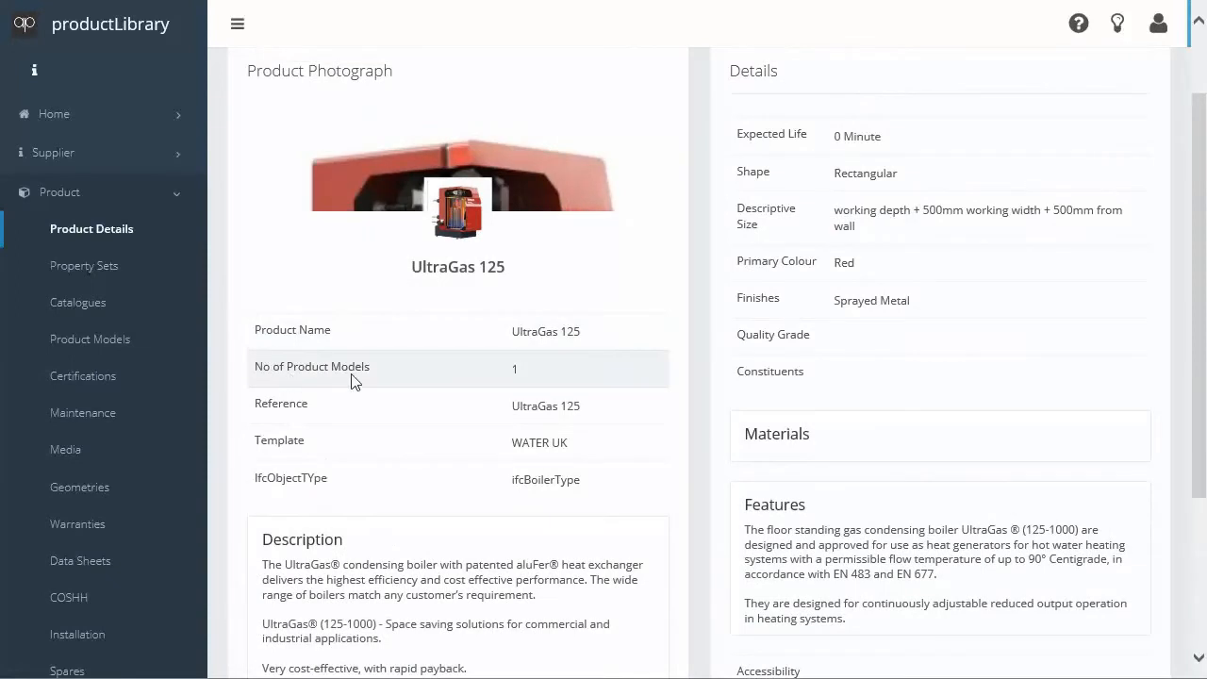
{"action": "mouse_move", "coordinate": [462, 384]}
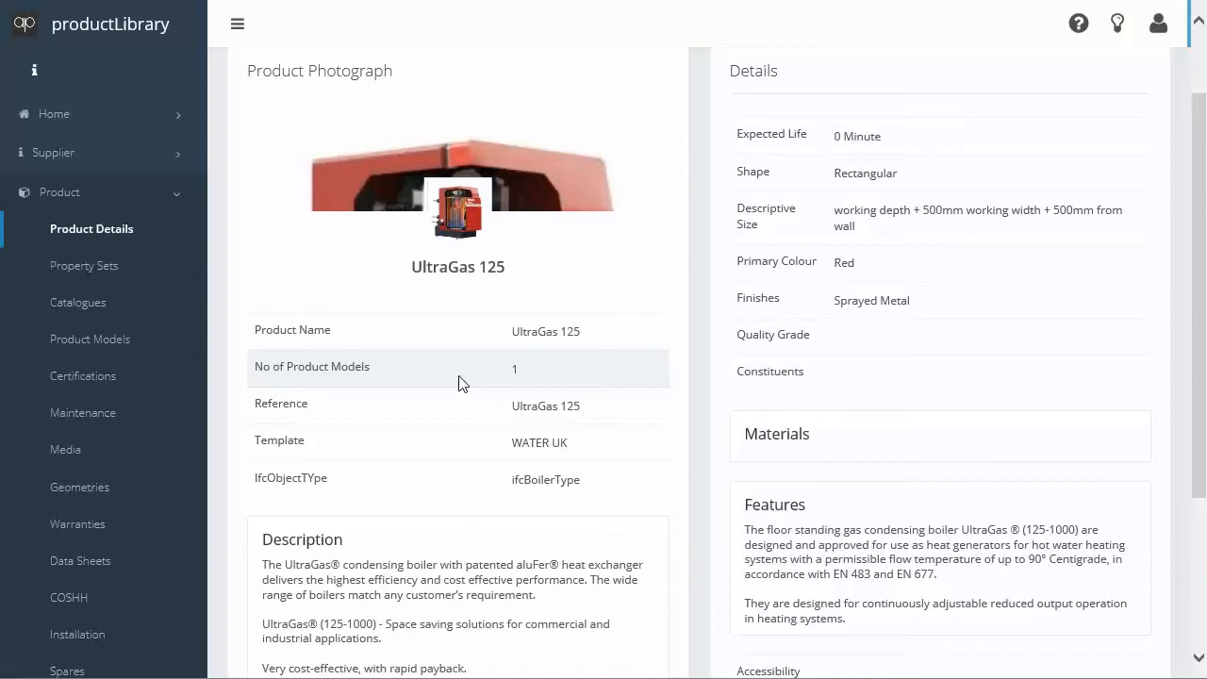
{"action": "mouse_move", "coordinate": [111, 374]}
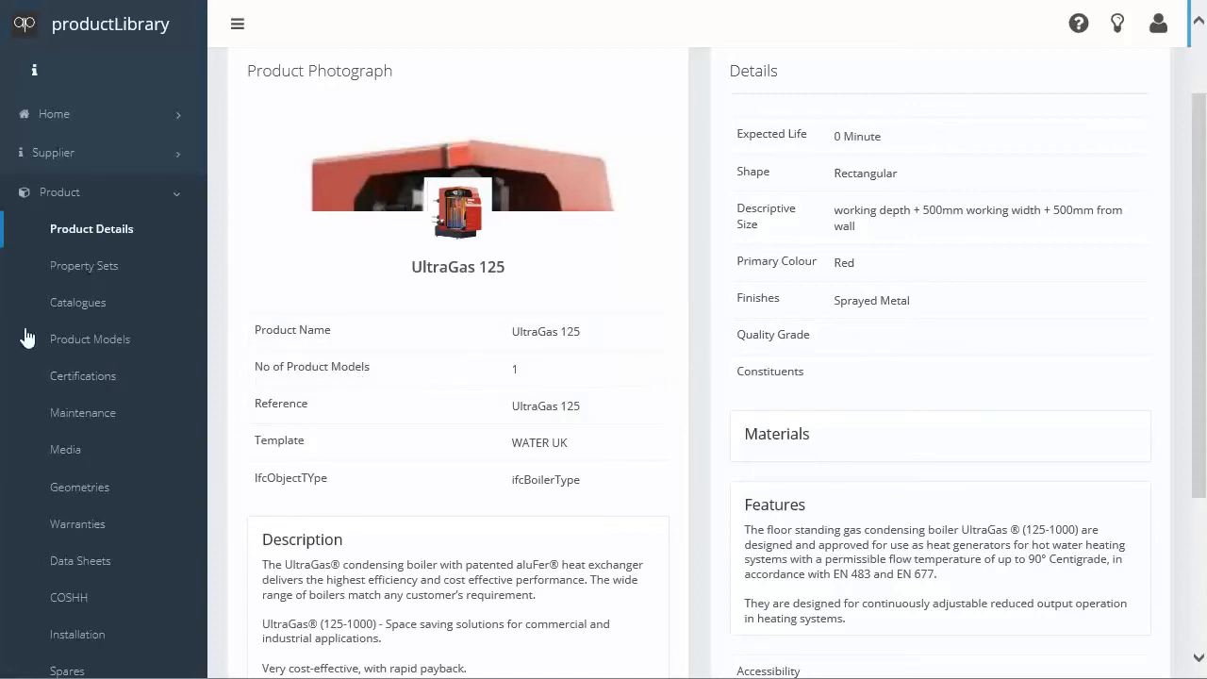
{"action": "left_click", "coordinate": [90, 339]}
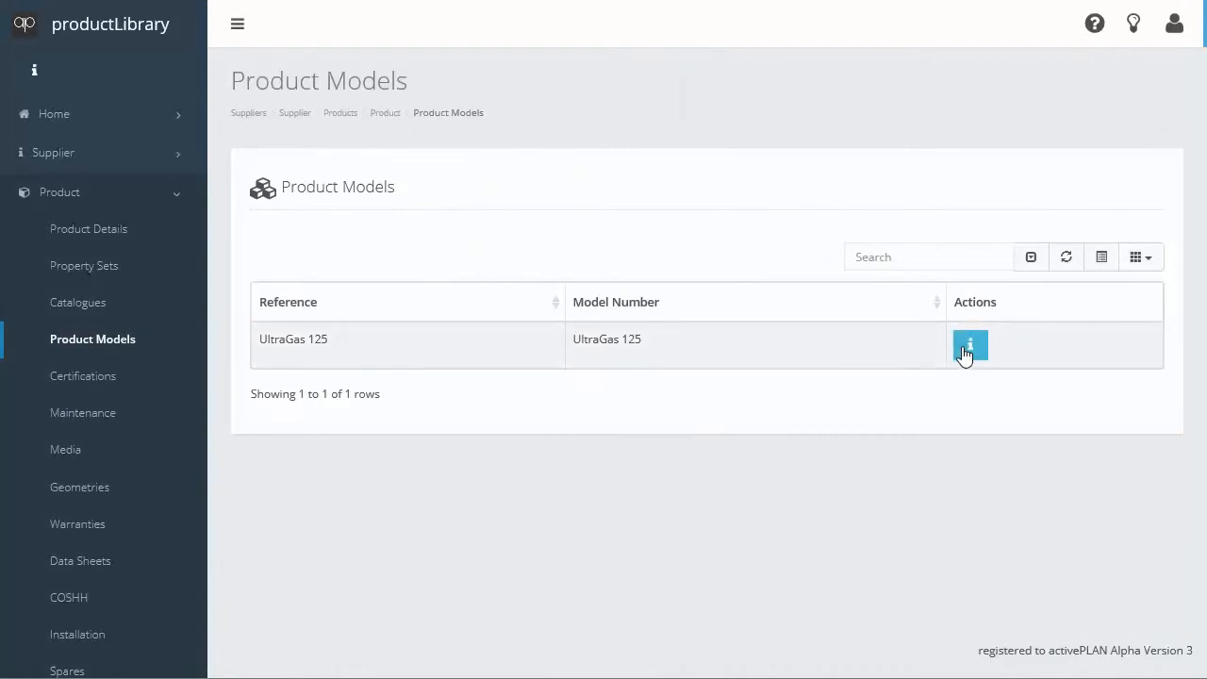
- Review the UltraGas 125 model details, its property sets, and the product's property sets
{"action": "left_click", "coordinate": [970, 345]}
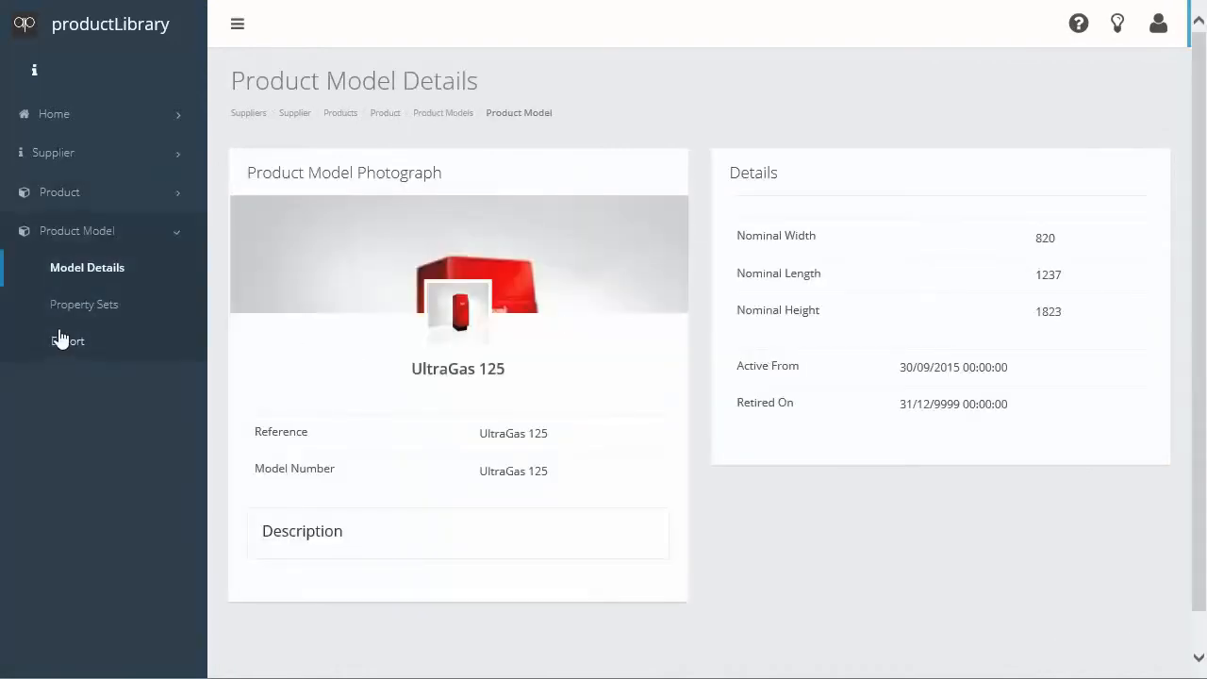
{"action": "mouse_move", "coordinate": [921, 578]}
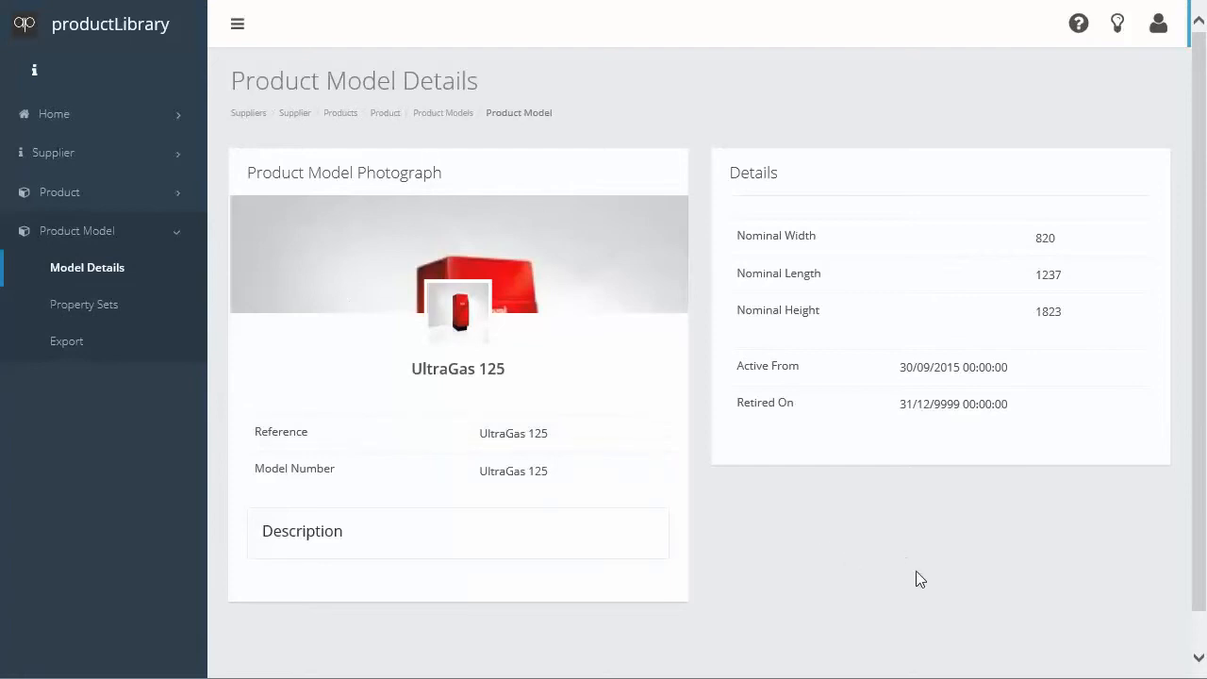
{"action": "mouse_move", "coordinate": [84, 304]}
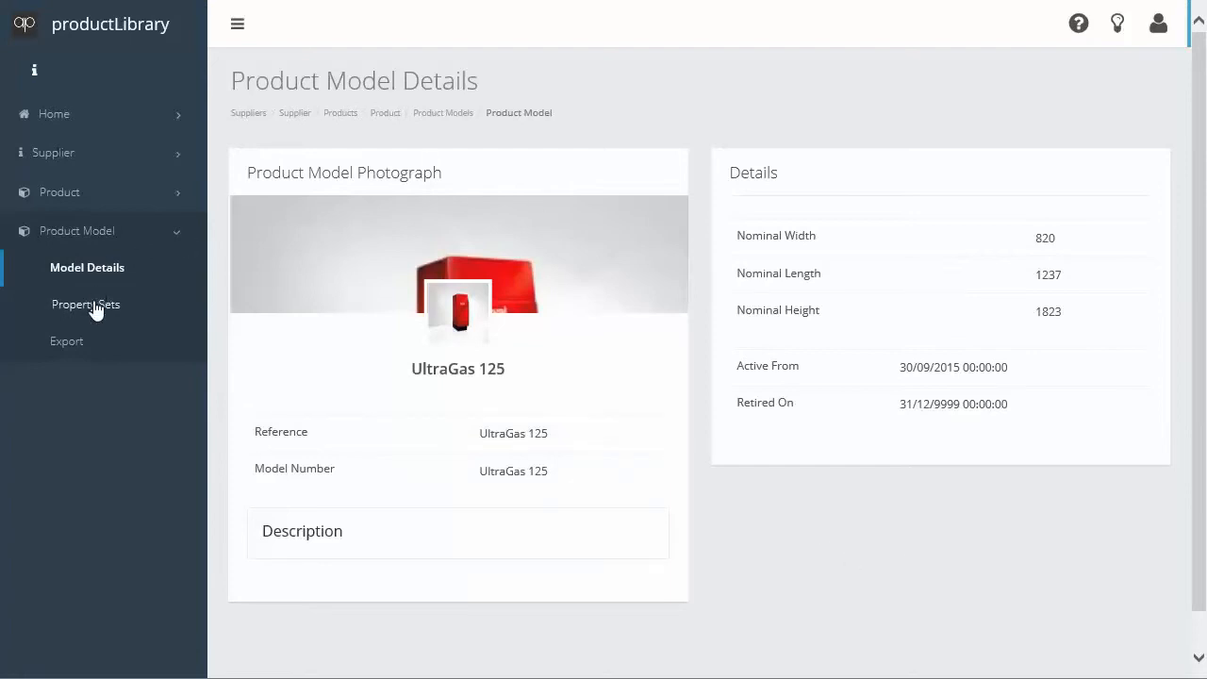
{"action": "left_click", "coordinate": [86, 304]}
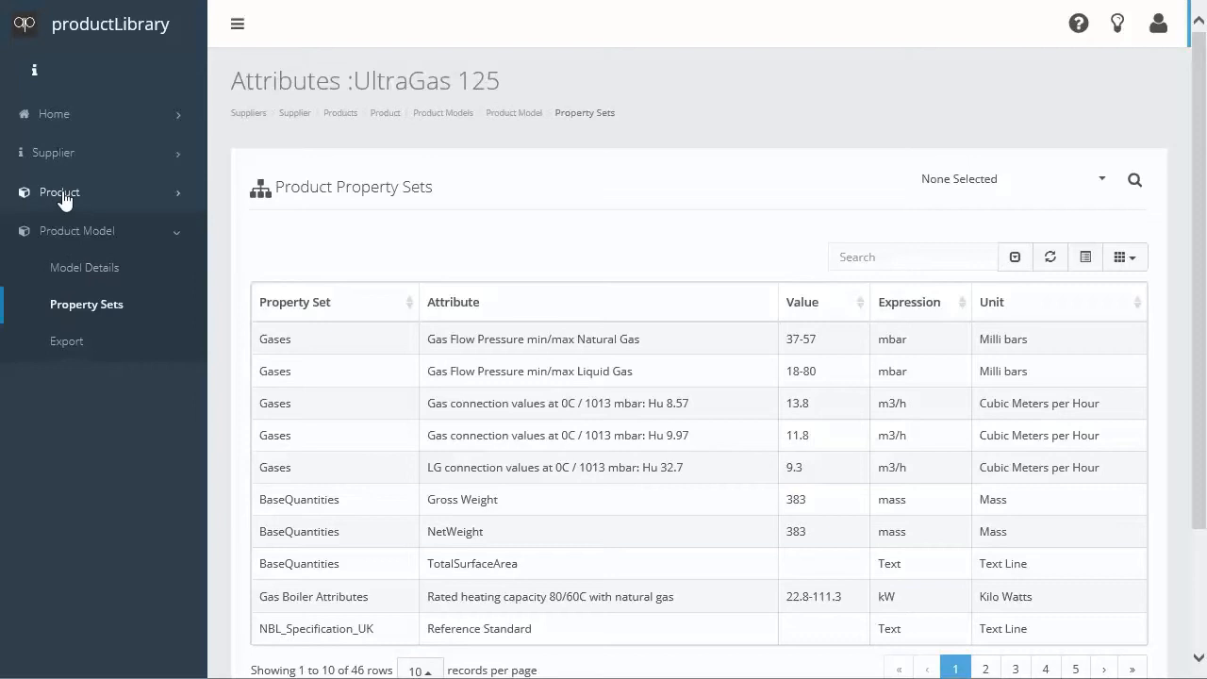
{"action": "left_click", "coordinate": [60, 192]}
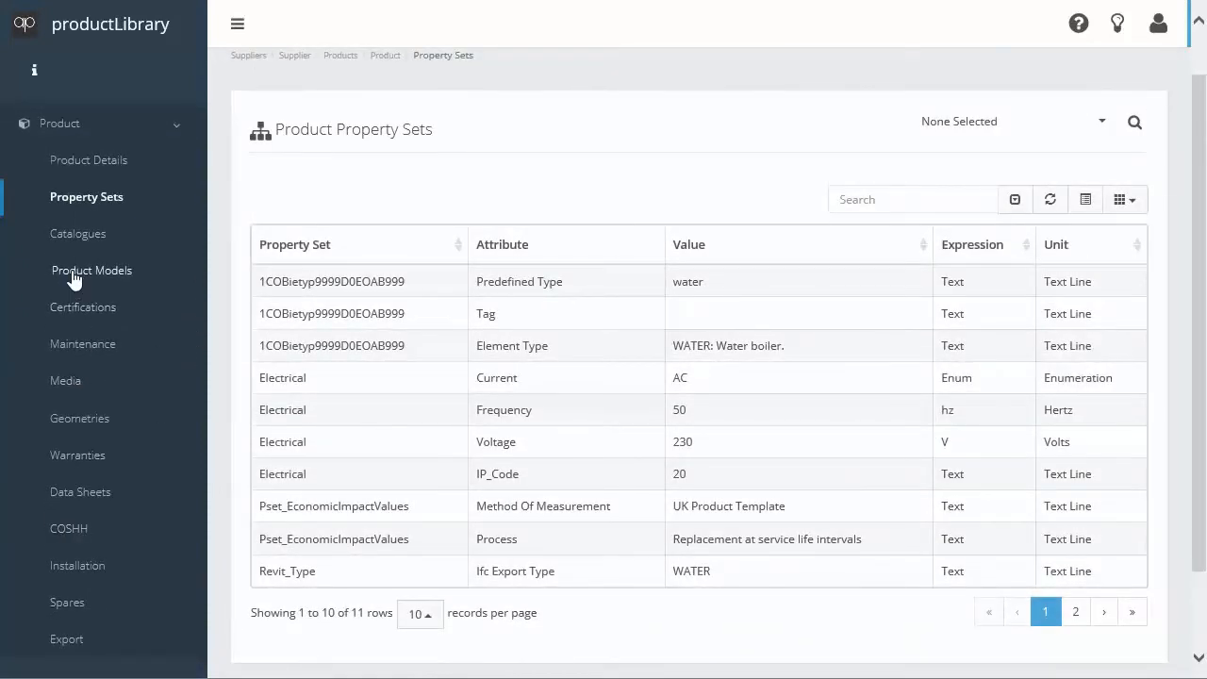
- Reopen the UltraGas 125 model, view its property set attributes, and open Export
{"action": "left_click", "coordinate": [92, 270]}
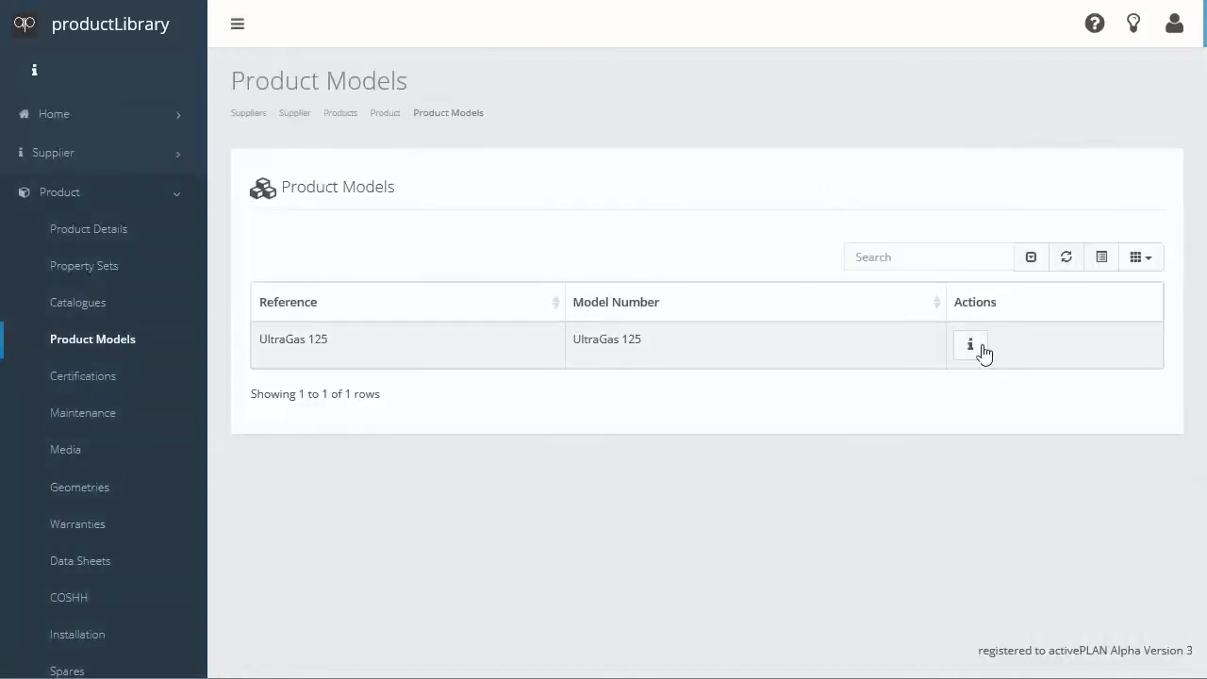
{"action": "left_click", "coordinate": [971, 343]}
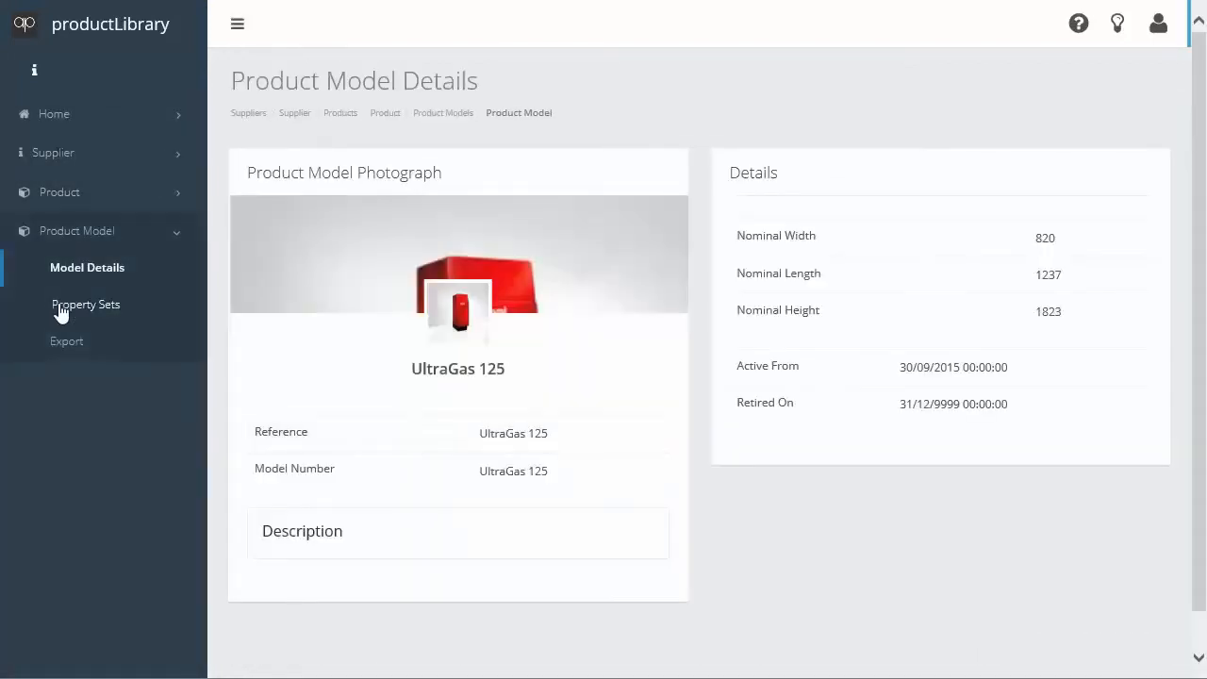
{"action": "left_click", "coordinate": [86, 304]}
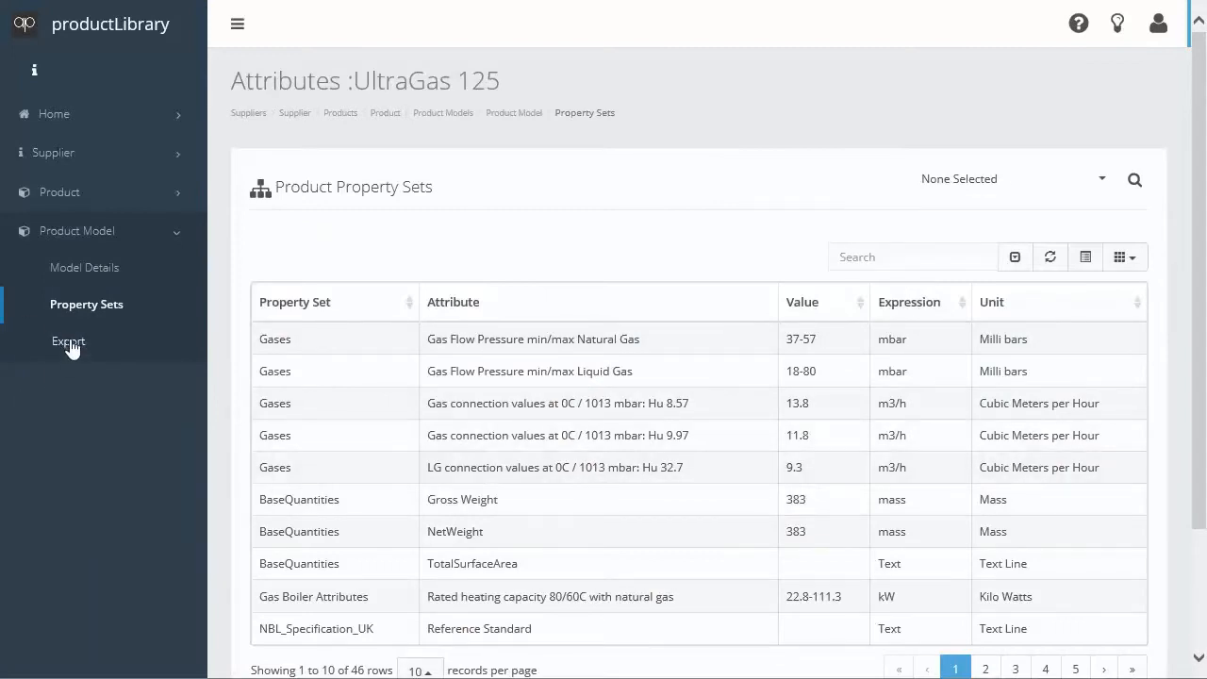
{"action": "left_click", "coordinate": [68, 341]}
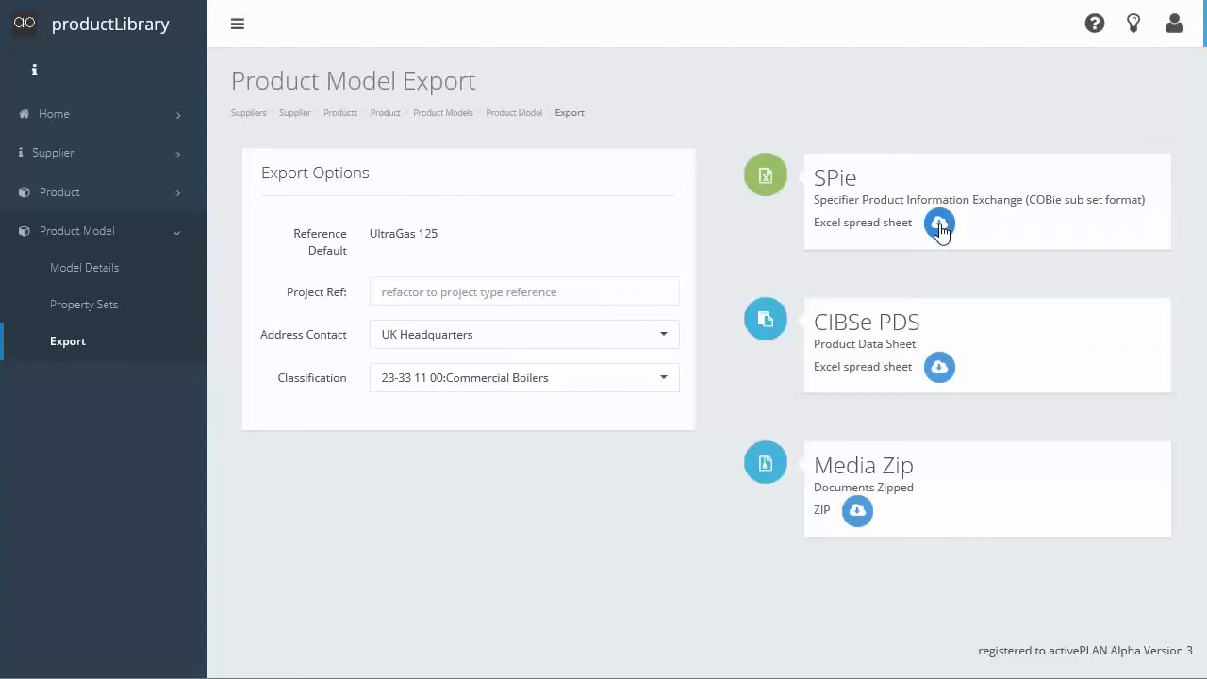
{"action": "left_click", "coordinate": [939, 224]}
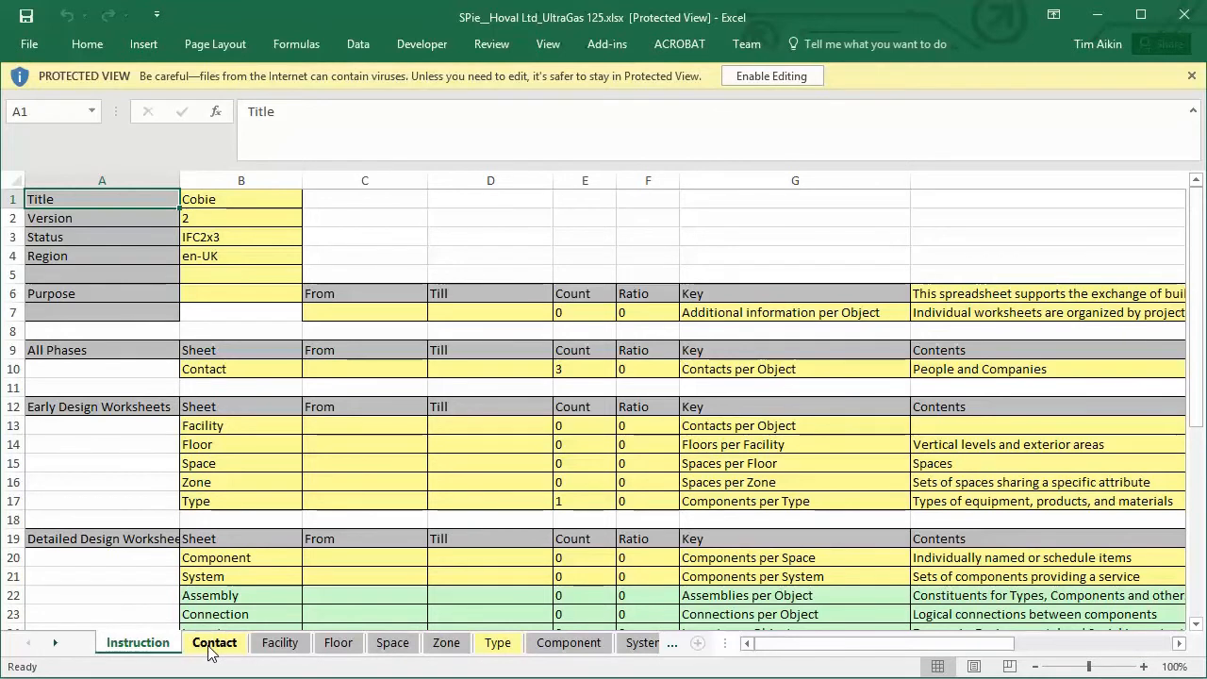
- Review the Contact and Type sheets, read ResourceNames in S4, then view Resource
{"action": "left_click", "coordinate": [214, 642]}
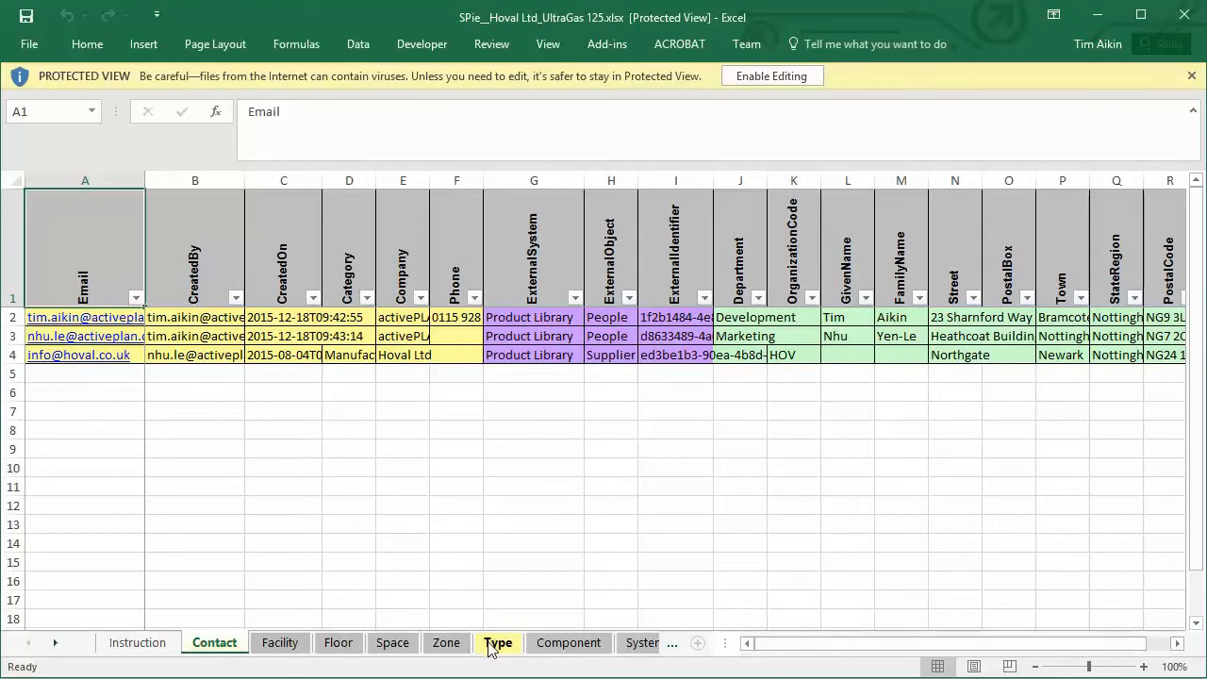
{"action": "left_click", "coordinate": [498, 642]}
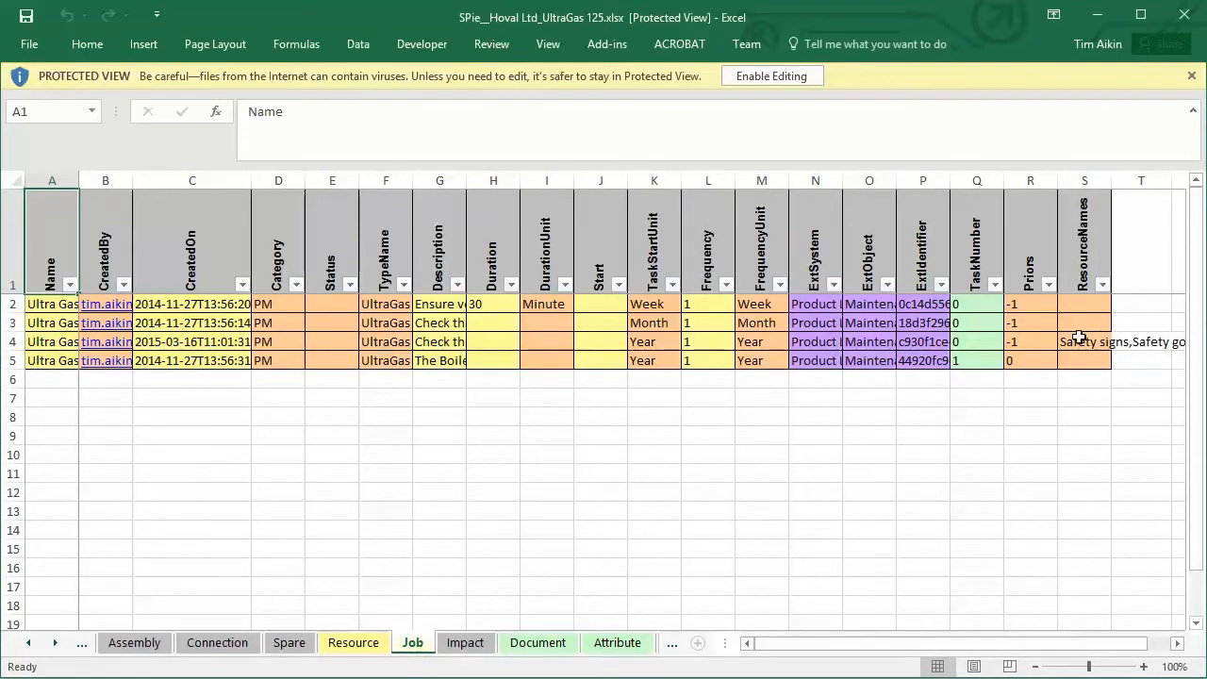
{"action": "left_click", "coordinate": [1083, 341]}
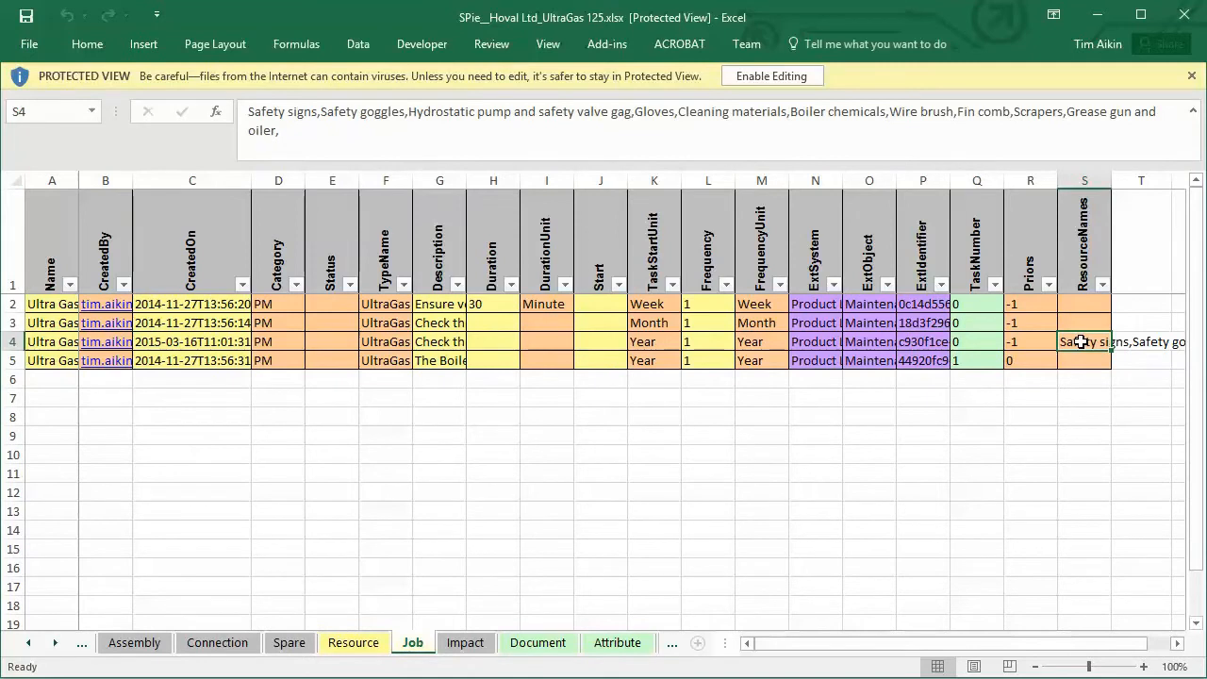
{"action": "left_click", "coordinate": [353, 642]}
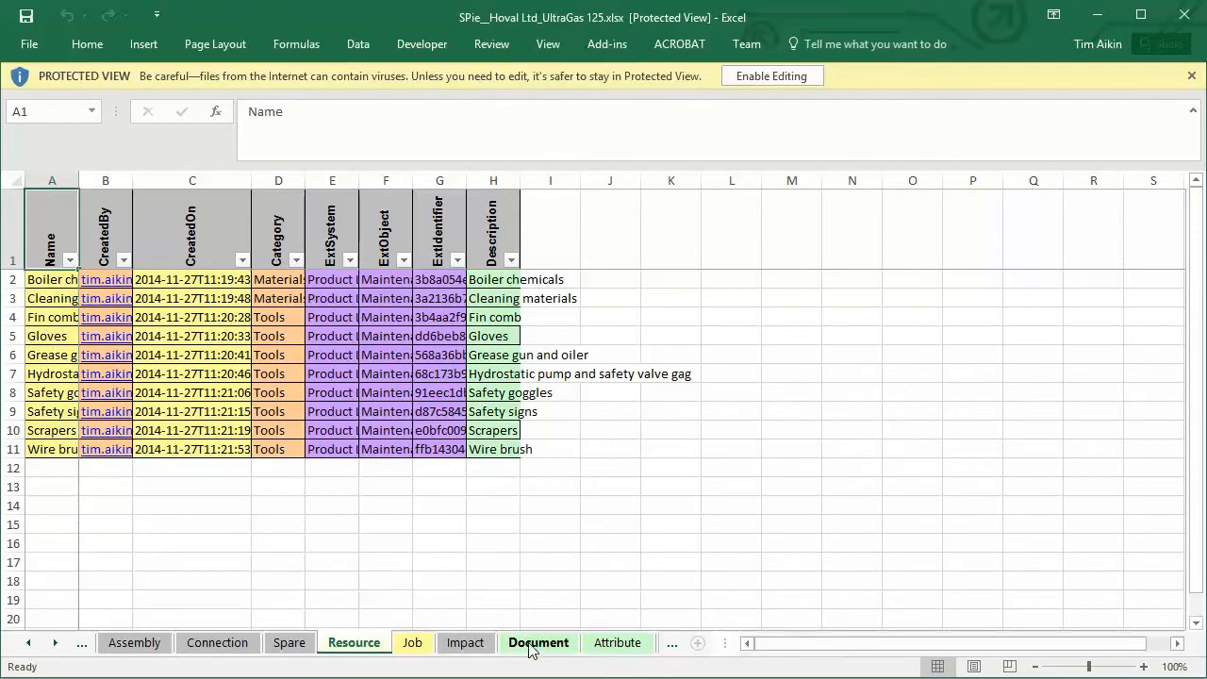
- Widen the Document sheet's File and Description columns, then view the Attribute sheet
{"action": "left_click", "coordinate": [539, 642]}
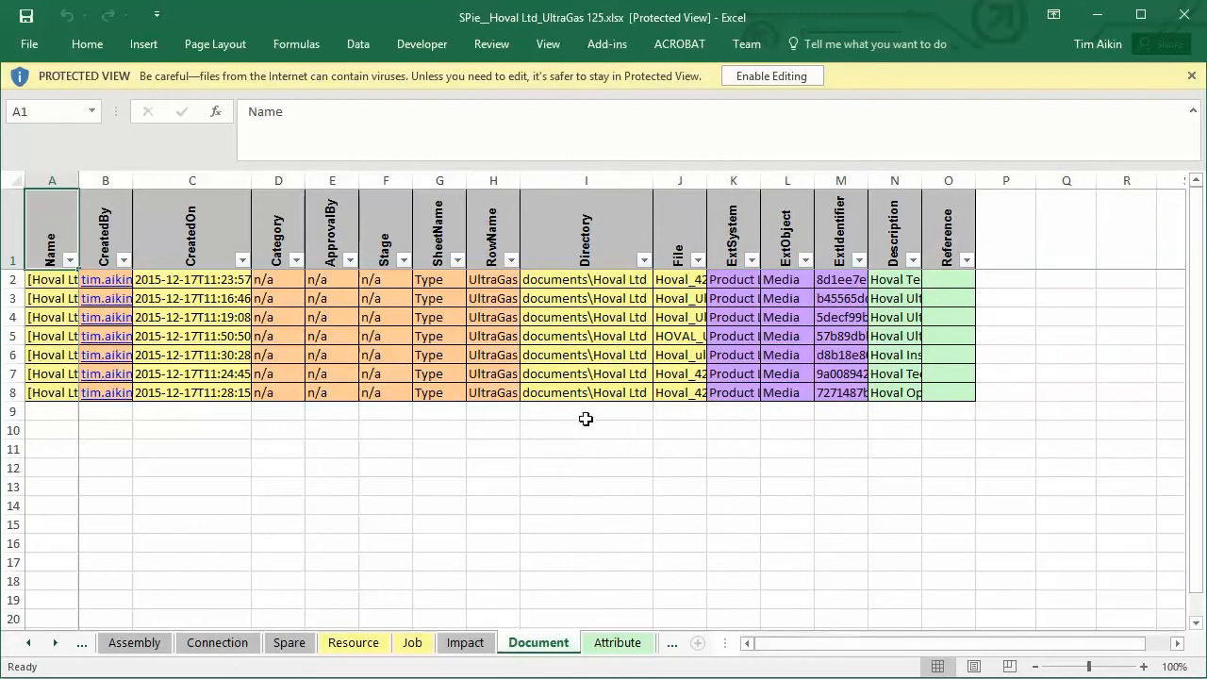
{"action": "mouse_move", "coordinate": [601, 347]}
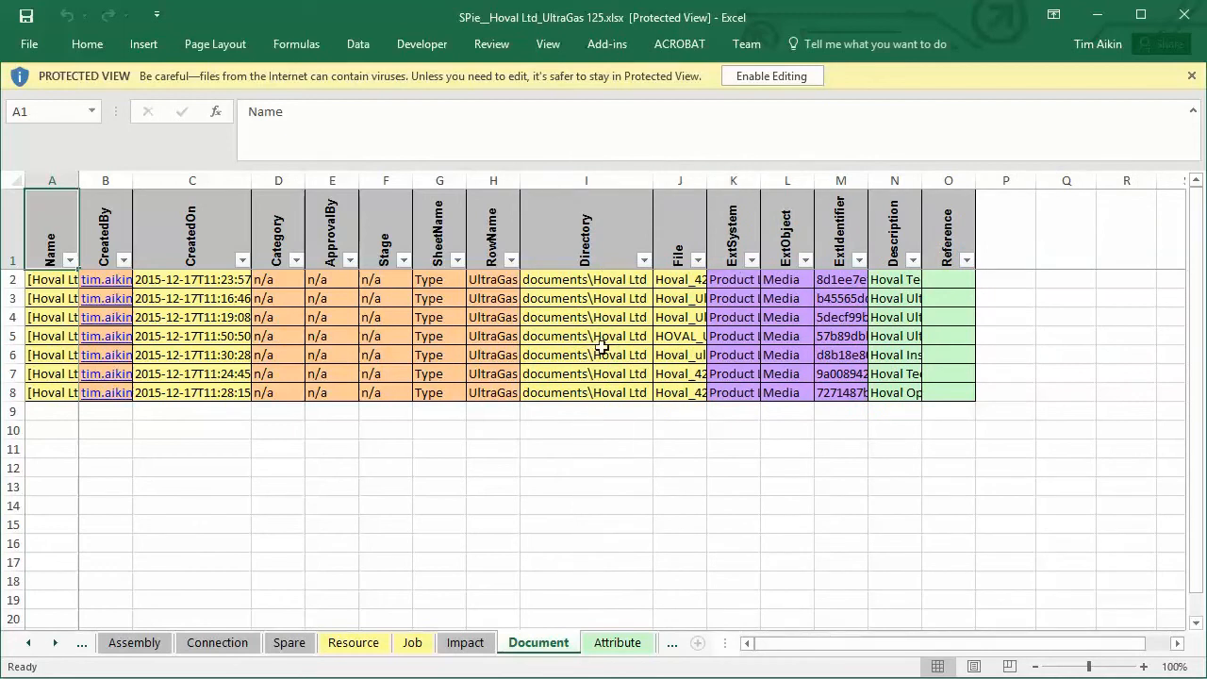
{"action": "left_click_drag", "start_coordinate": [711, 180], "coordinate": [745, 180]}
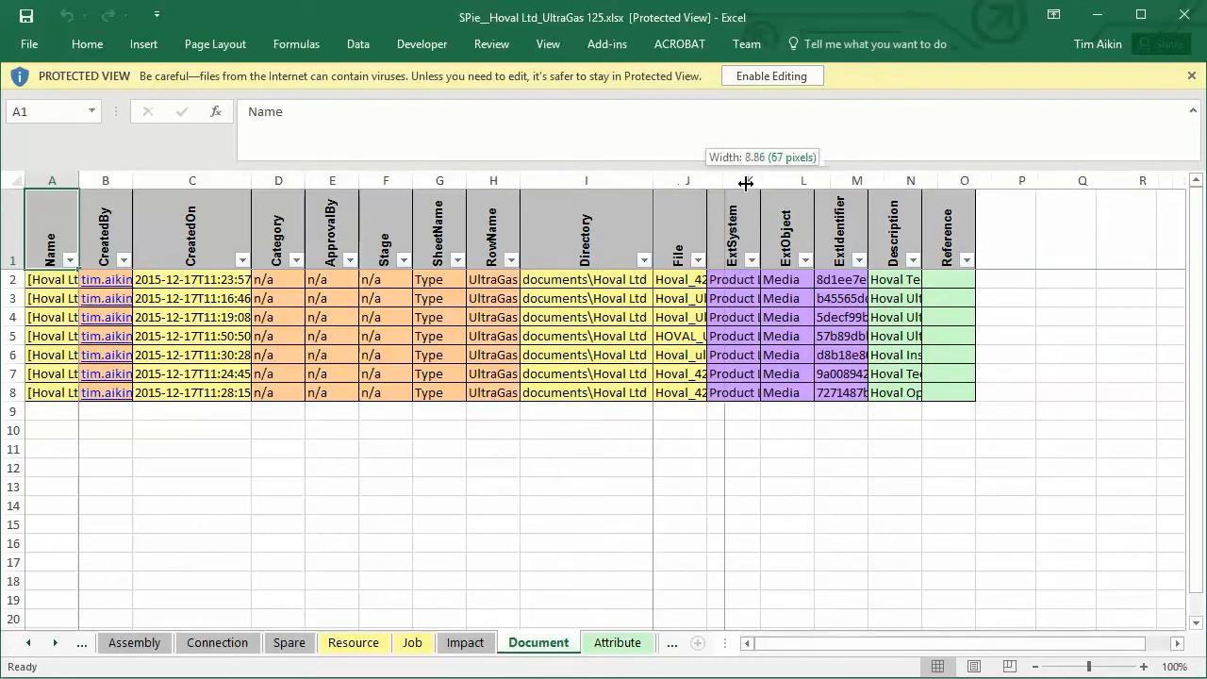
{"action": "left_click_drag", "start_coordinate": [746, 180], "coordinate": [862, 180]}
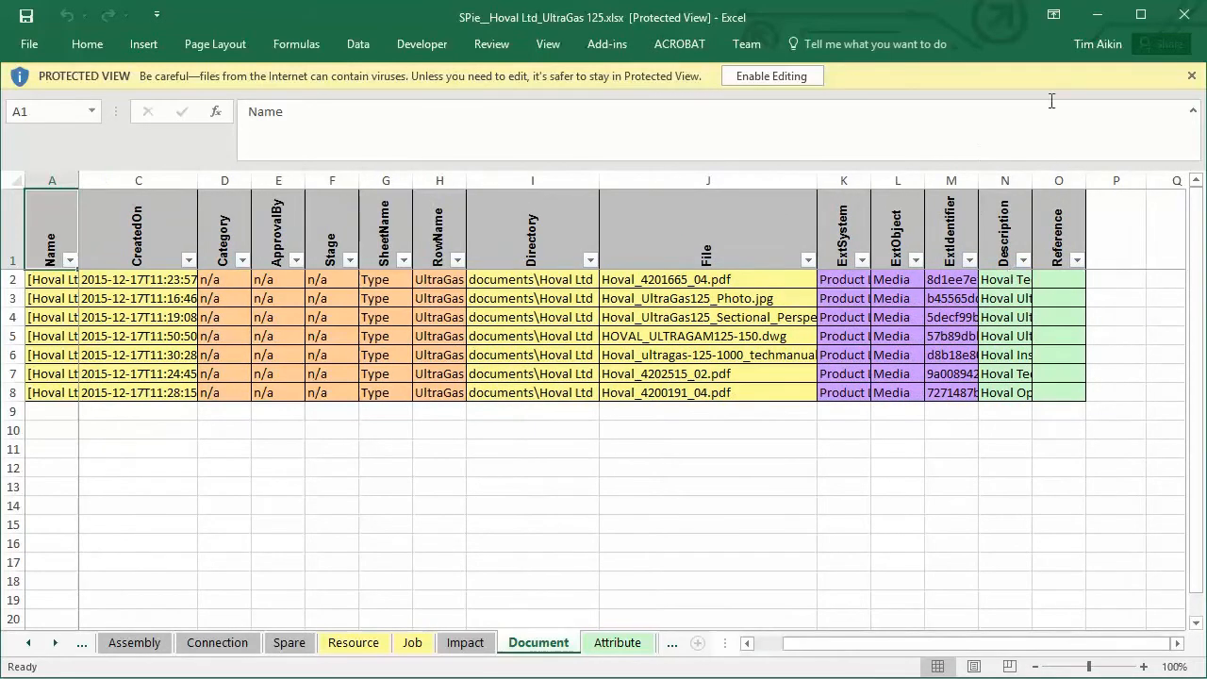
{"action": "scroll", "scroll_direction": "right", "scroll_amount": 3}
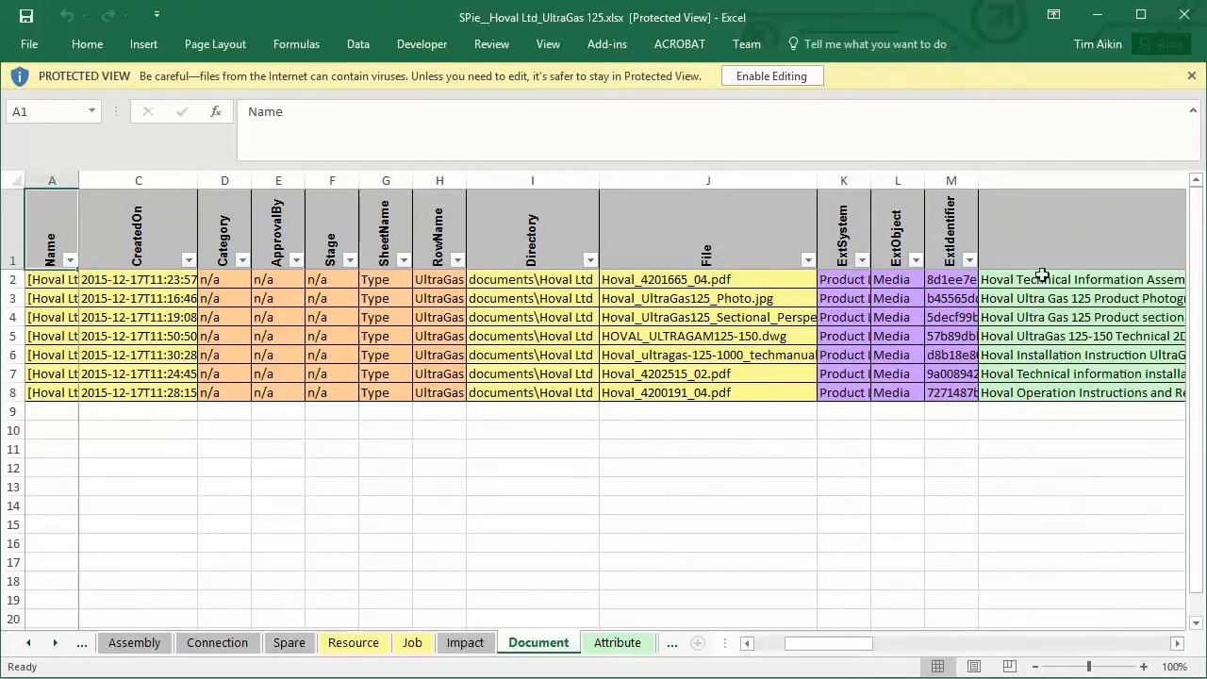
{"action": "left_click", "coordinate": [618, 642]}
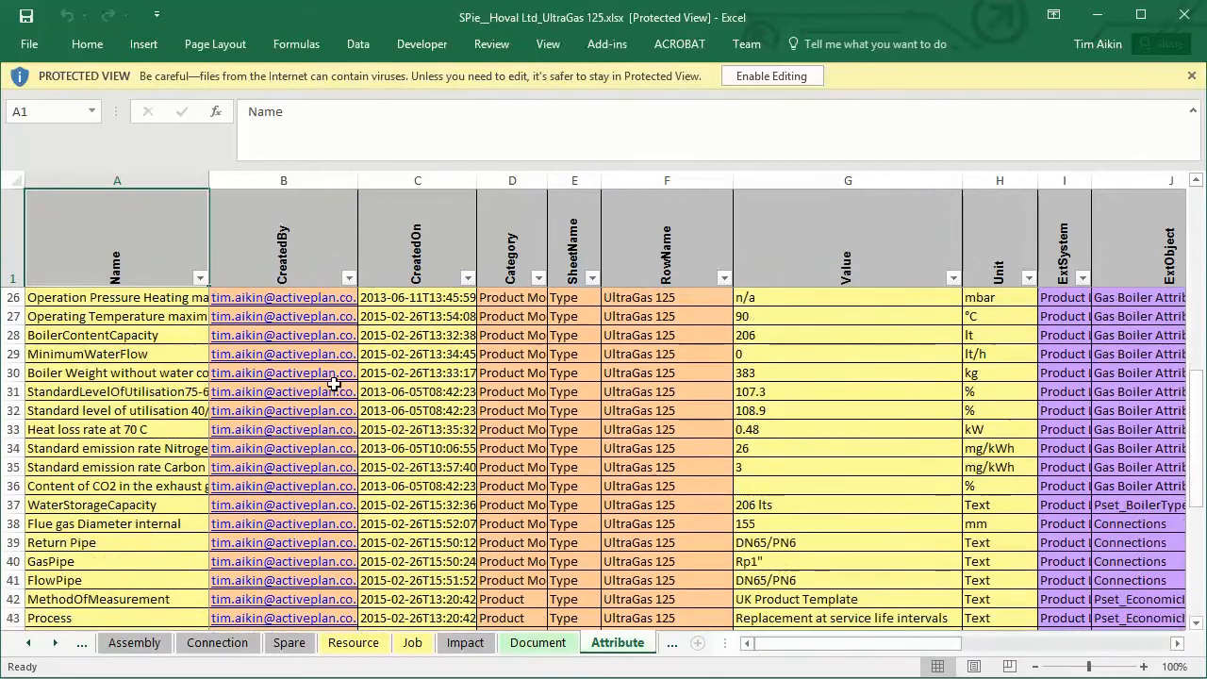
{"action": "scroll", "scroll_direction": "down", "scroll_amount": 3}
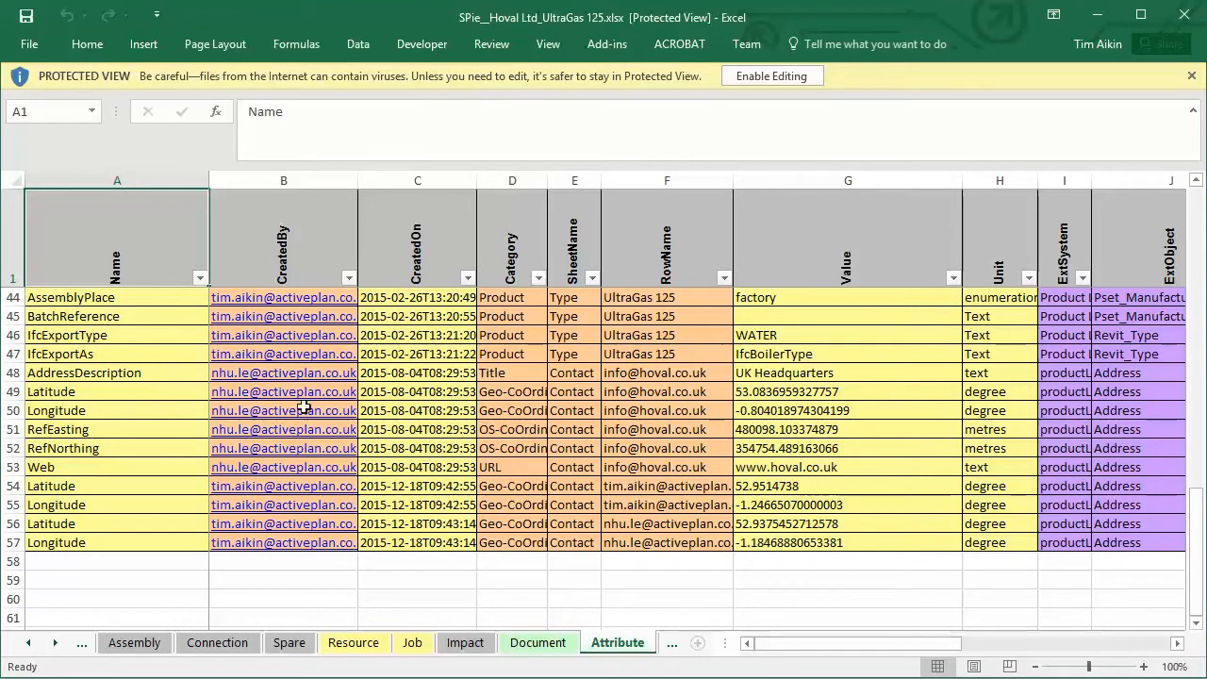
{"action": "mouse_move", "coordinate": [660, 462]}
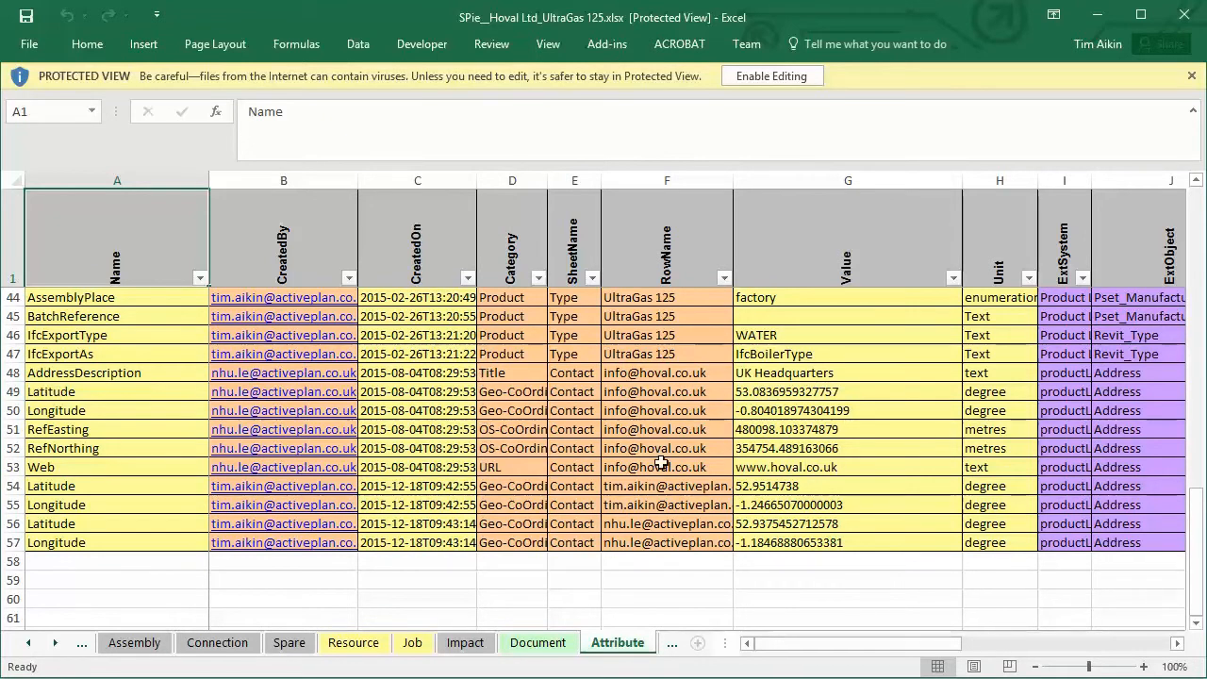
{"action": "mouse_move", "coordinate": [857, 389]}
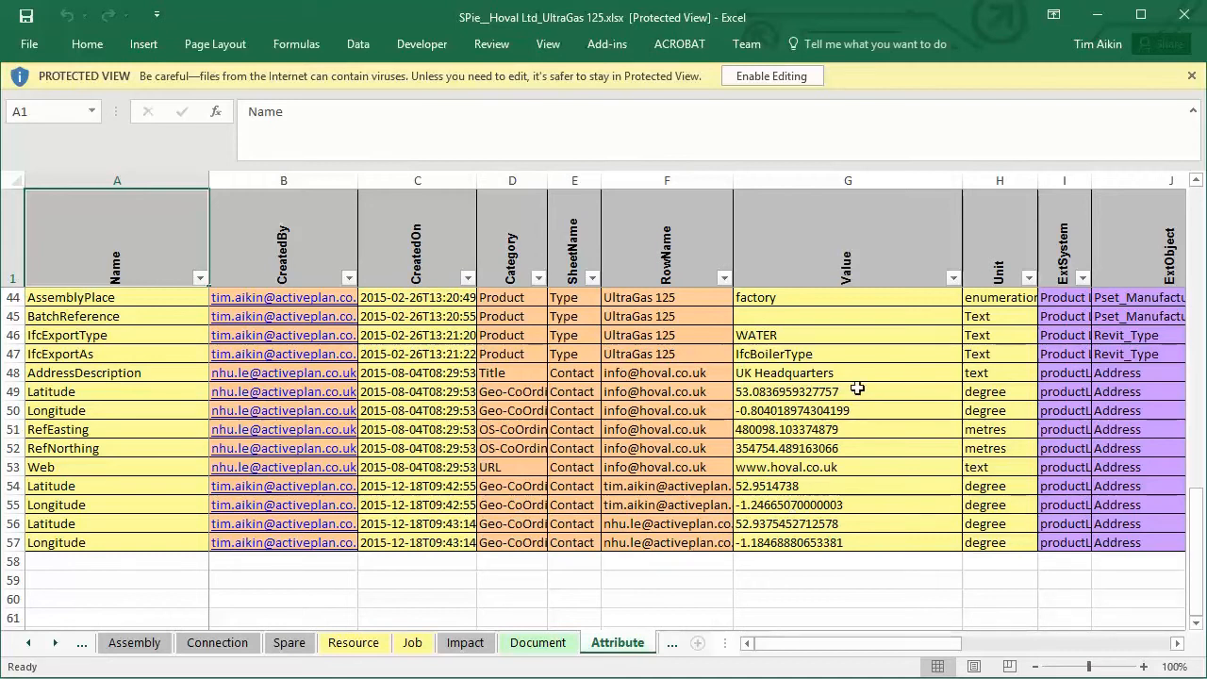
{"action": "mouse_move", "coordinate": [795, 396]}
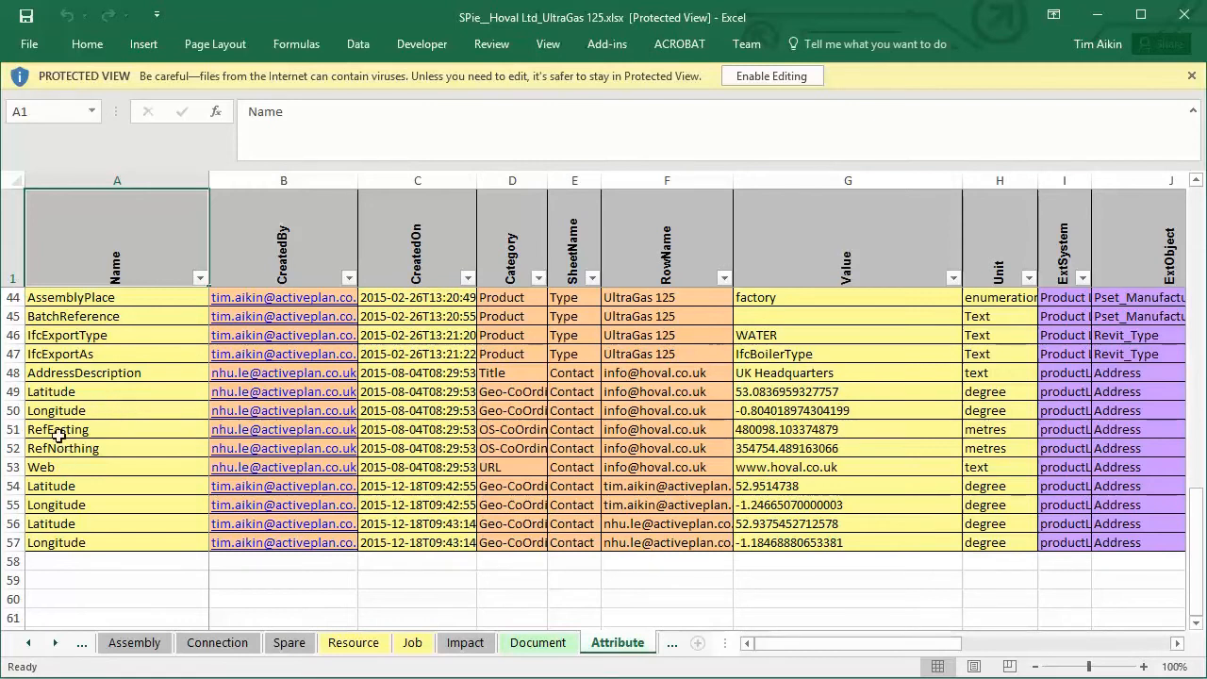
{"action": "mouse_move", "coordinate": [887, 429]}
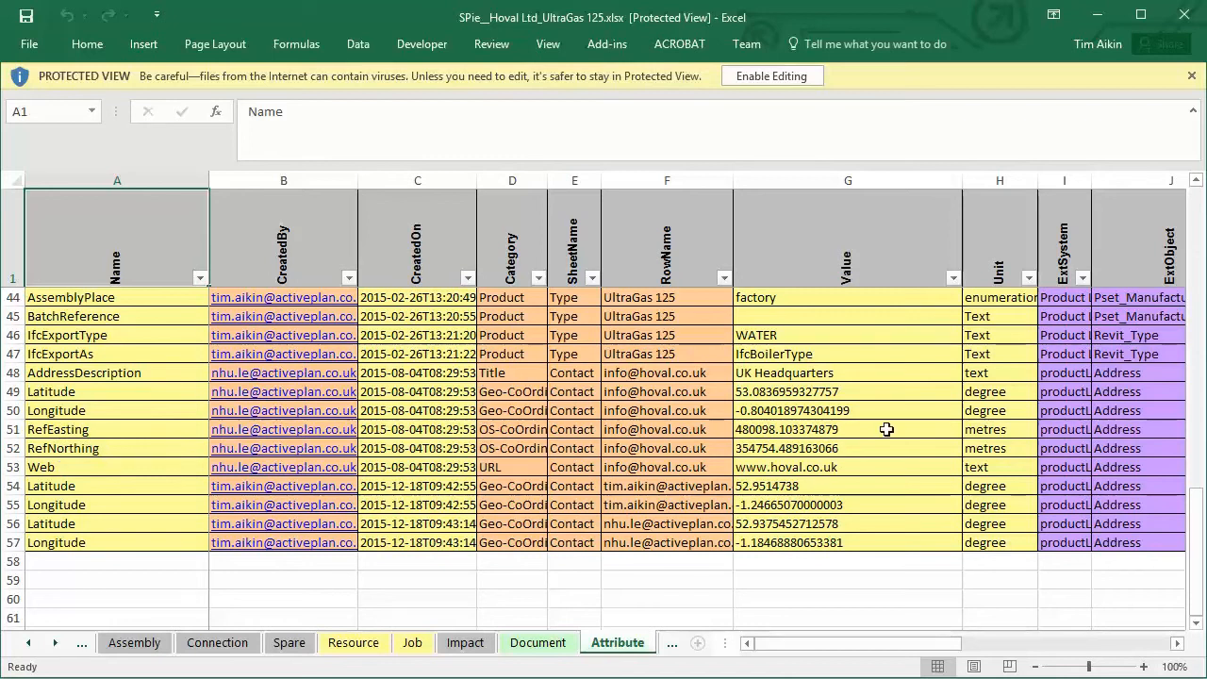
{"action": "mouse_move", "coordinate": [594, 463]}
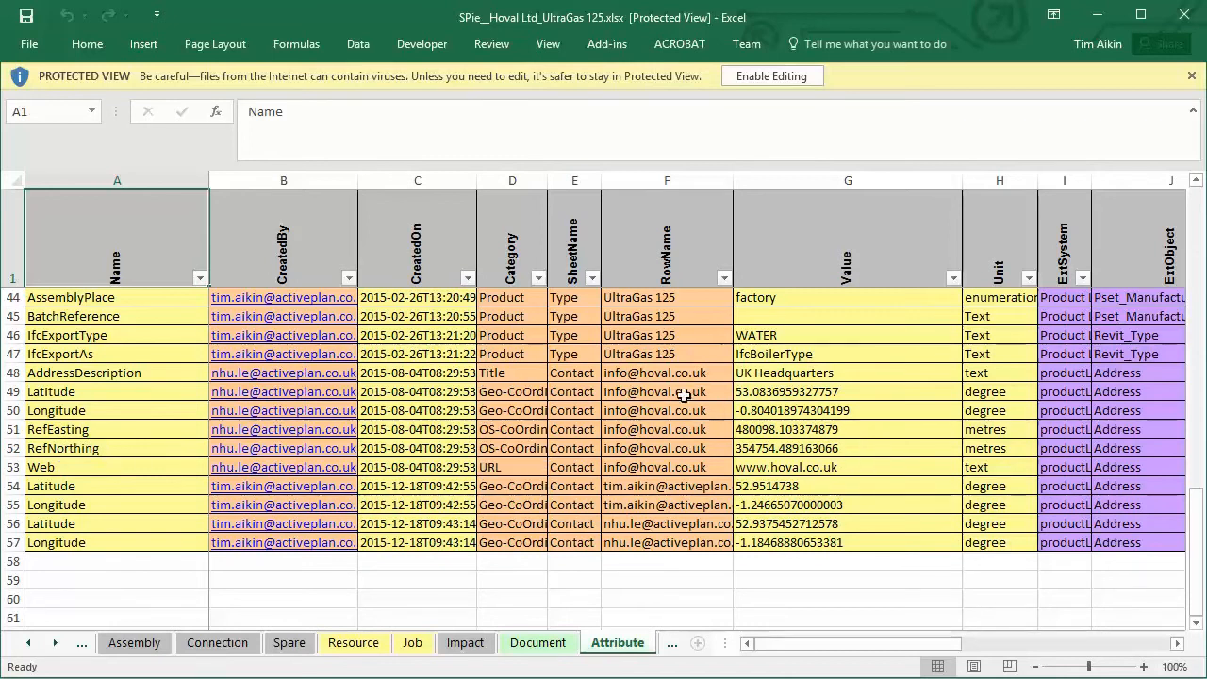
{"action": "mouse_move", "coordinate": [1132, 61]}
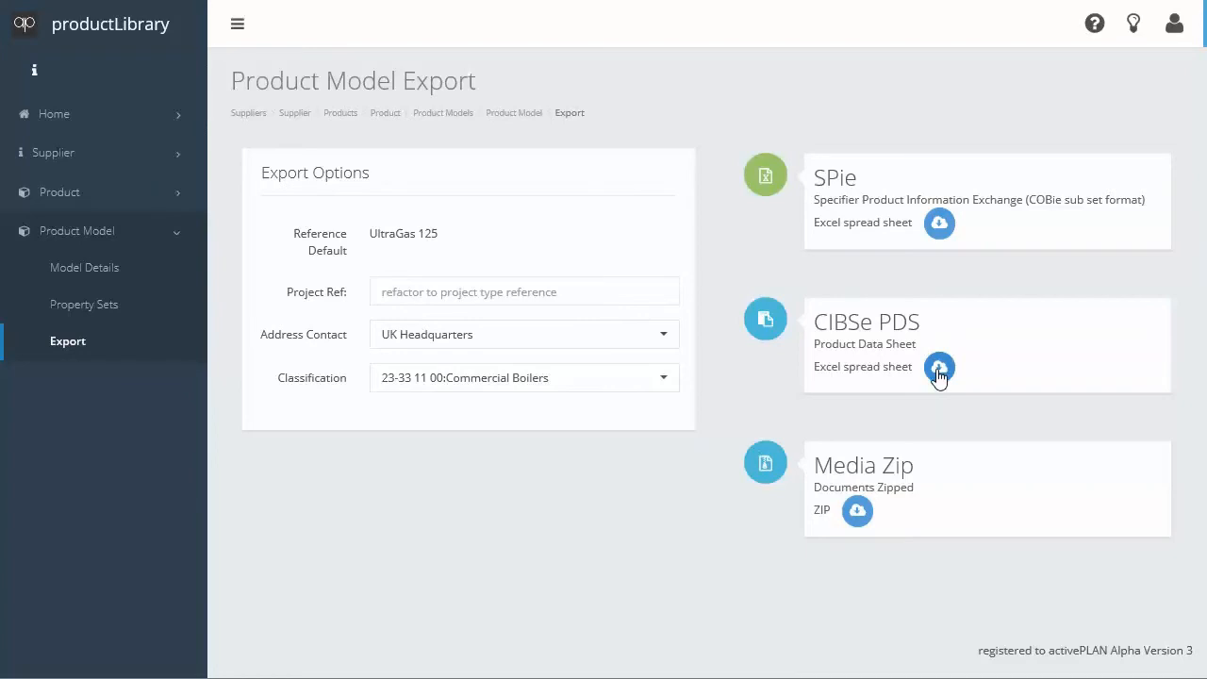
- Download the CIBSe PDS data sheet for UltraGas 125 and open it in Excel
{"action": "left_click", "coordinate": [938, 367]}
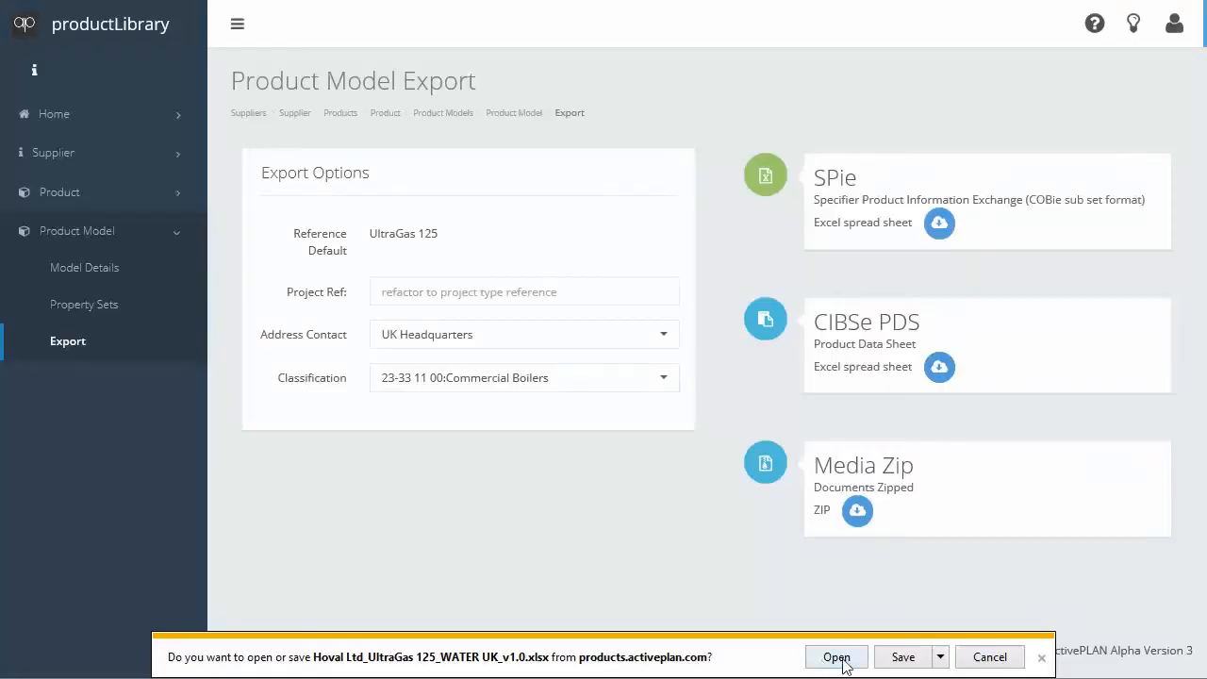
{"action": "left_click", "coordinate": [836, 656]}
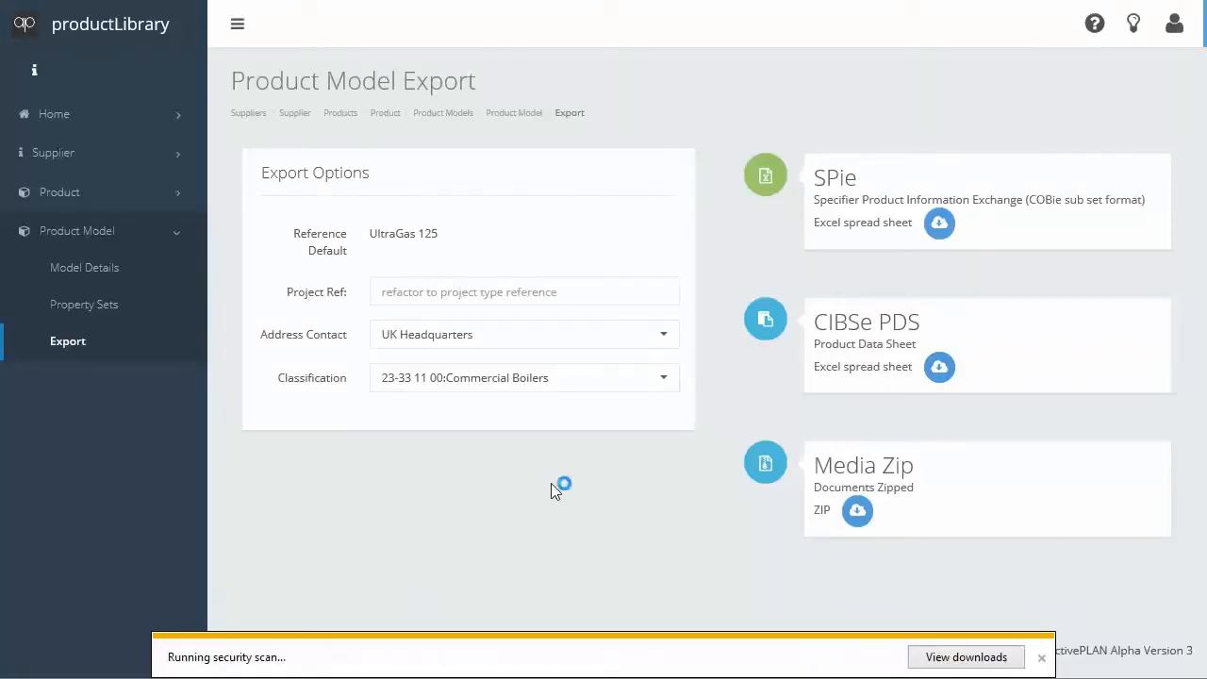
{"action": "left_click", "coordinate": [938, 223]}
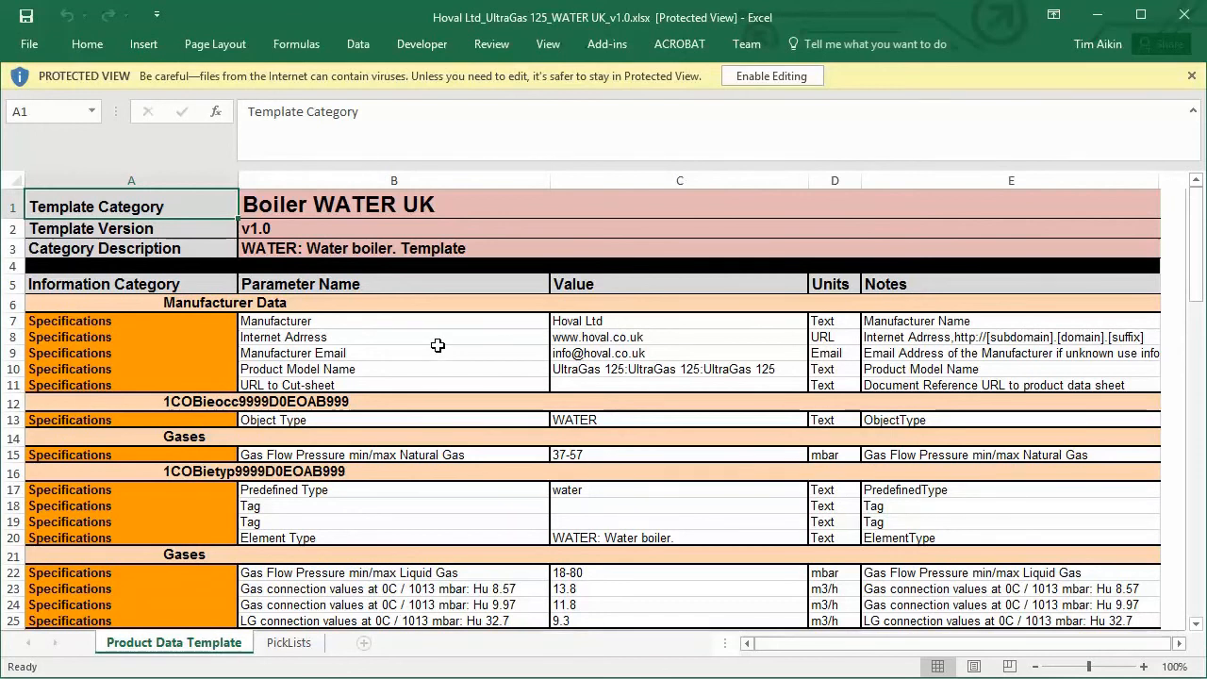
{"action": "mouse_move", "coordinate": [430, 307]}
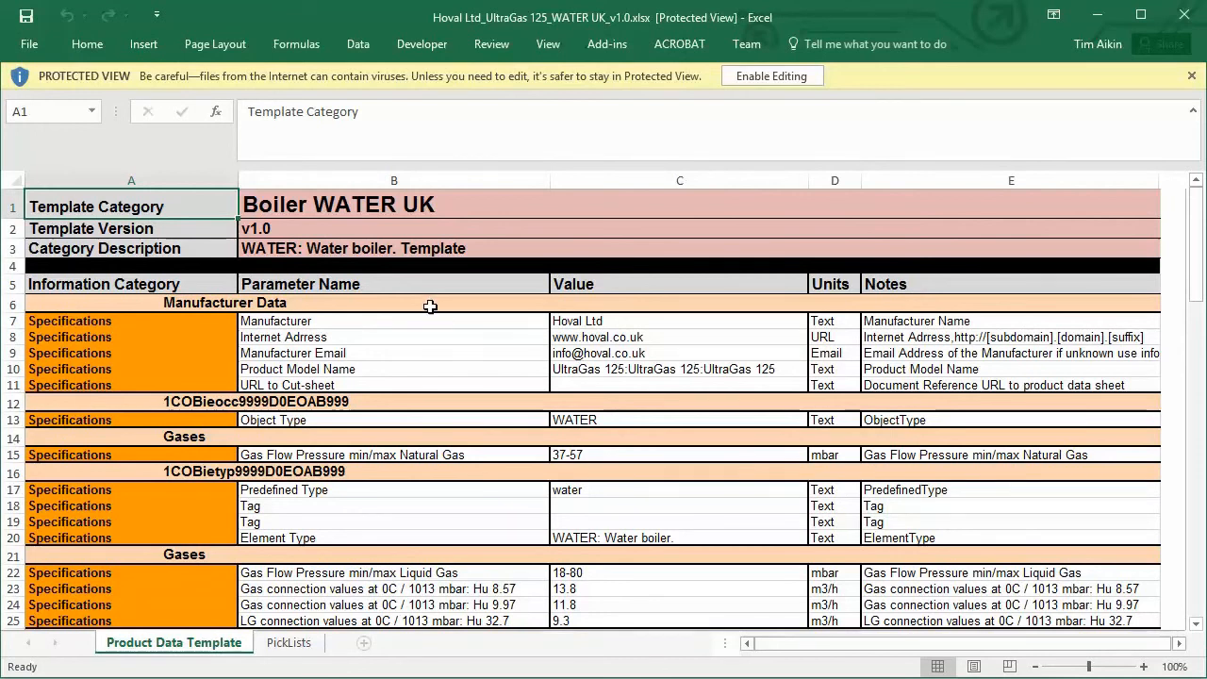
{"action": "scroll", "scroll_direction": "down", "scroll_amount": 3}
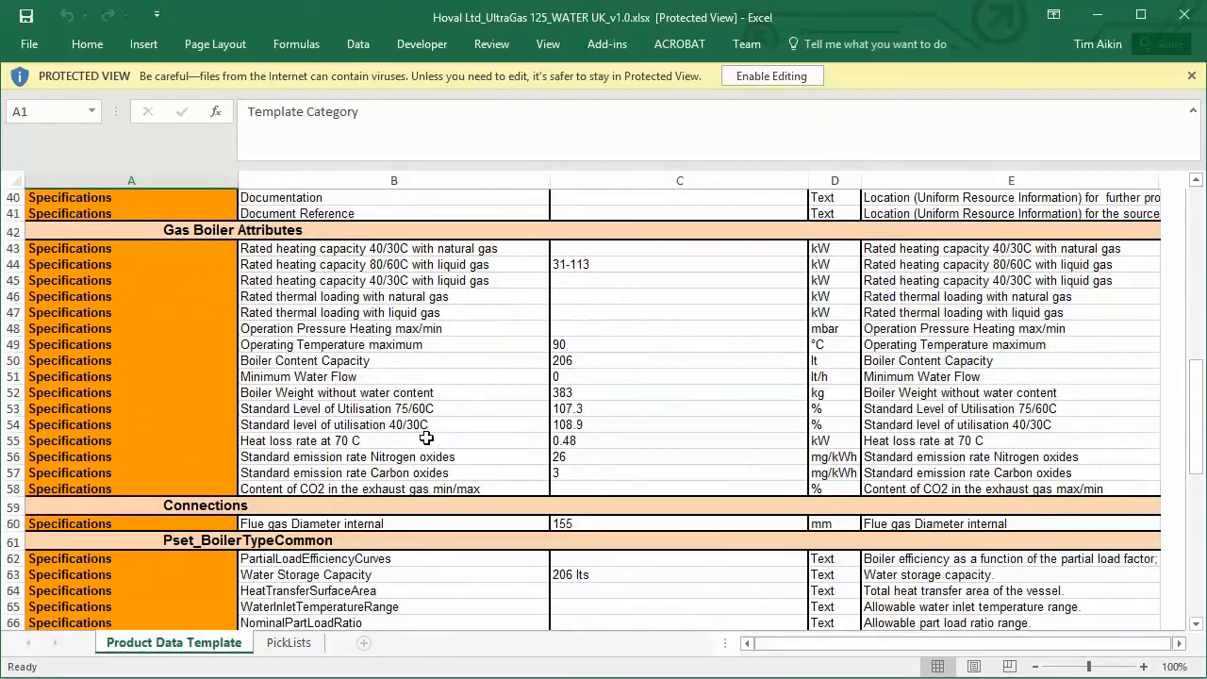
{"action": "scroll", "scroll_direction": "down", "scroll_amount": 3}
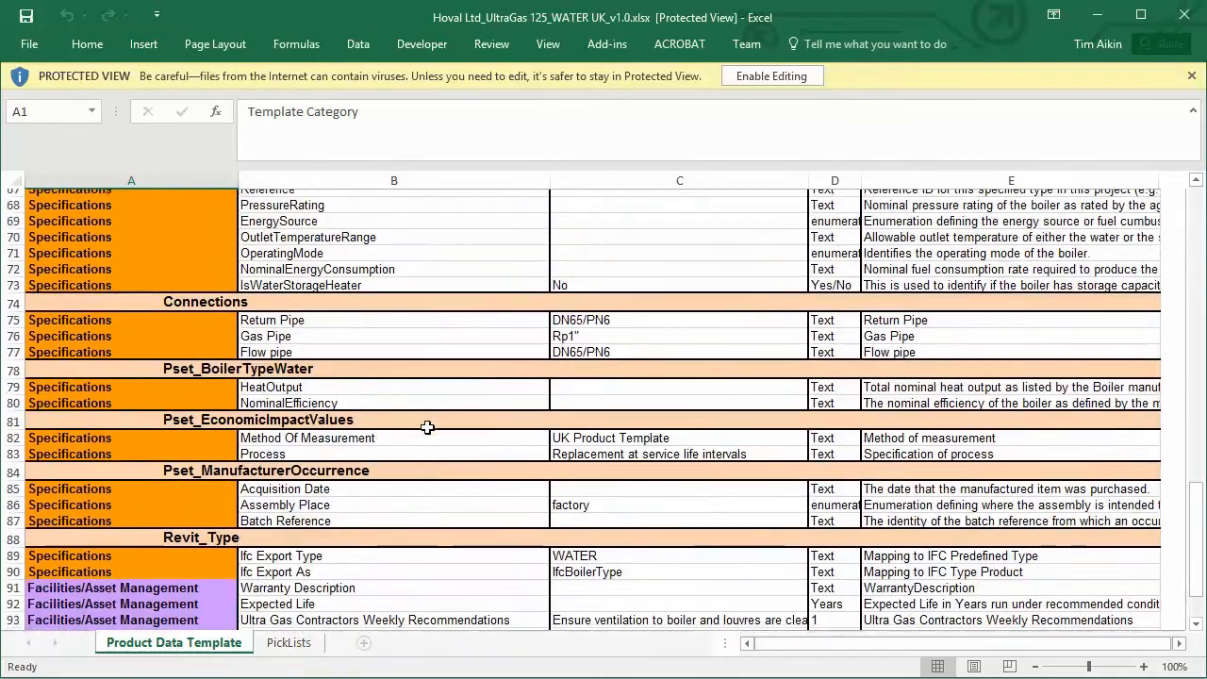
{"action": "scroll", "scroll_direction": "up", "scroll_amount": 3}
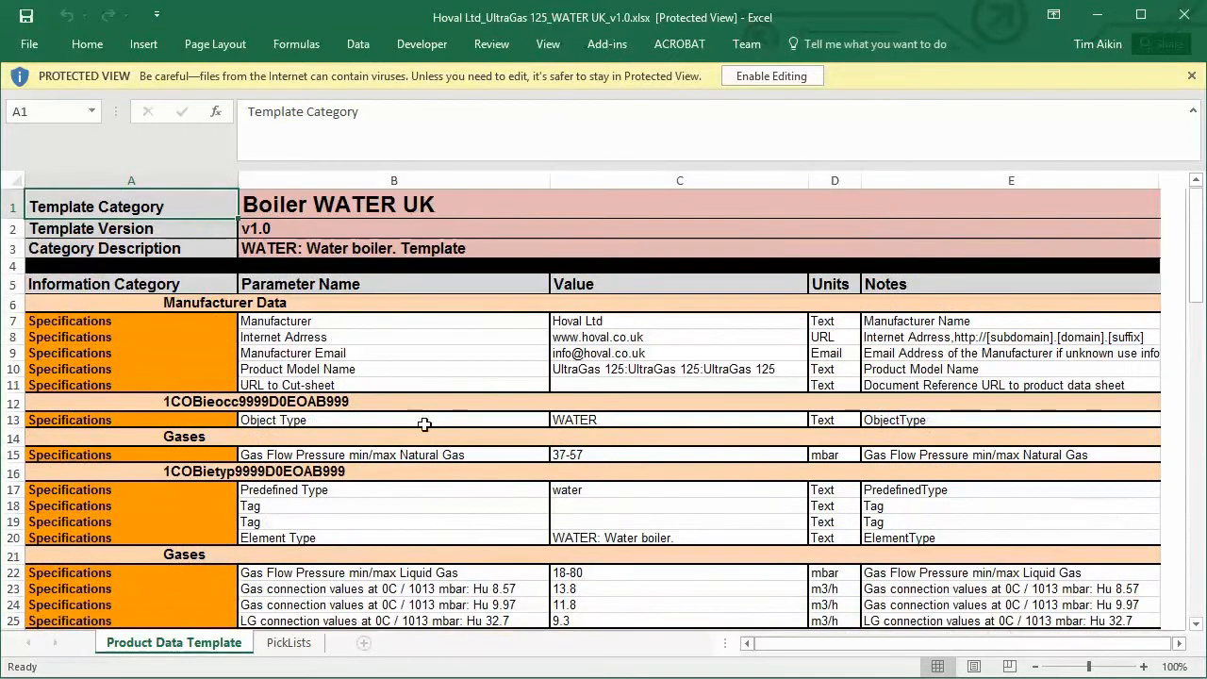
{"action": "mouse_move", "coordinate": [380, 403]}
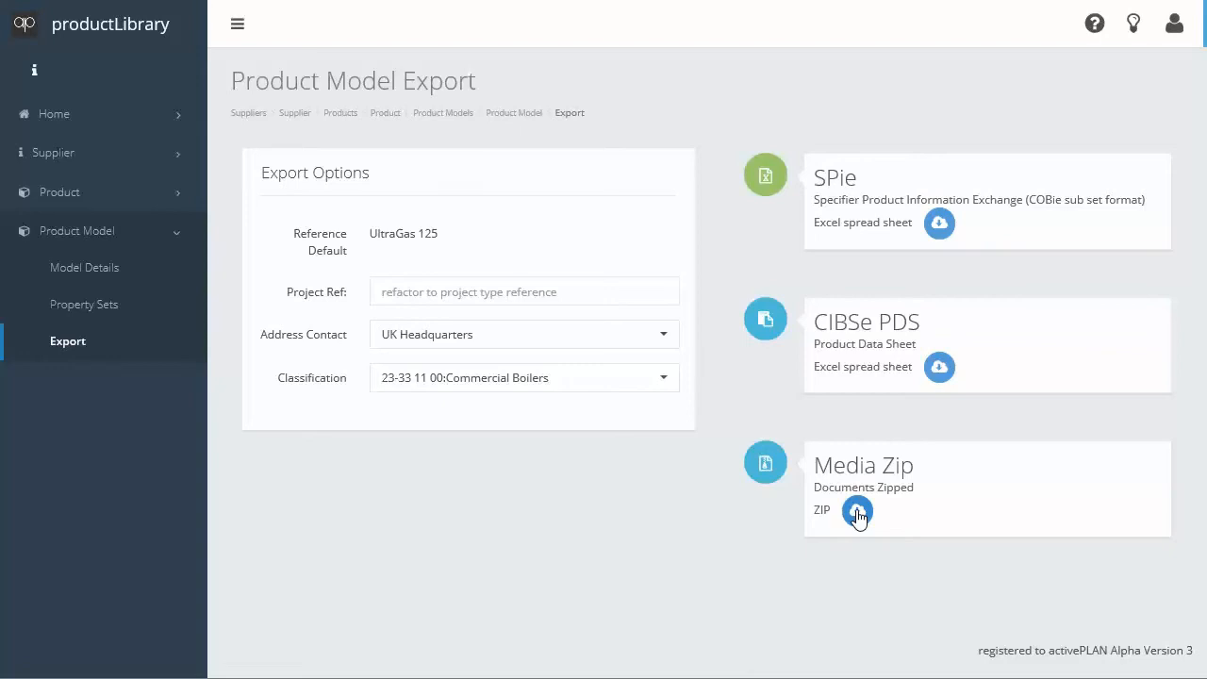
- Download the UltraGas 125 Media Zip and open it to see the documents folder
{"action": "left_click", "coordinate": [857, 510]}
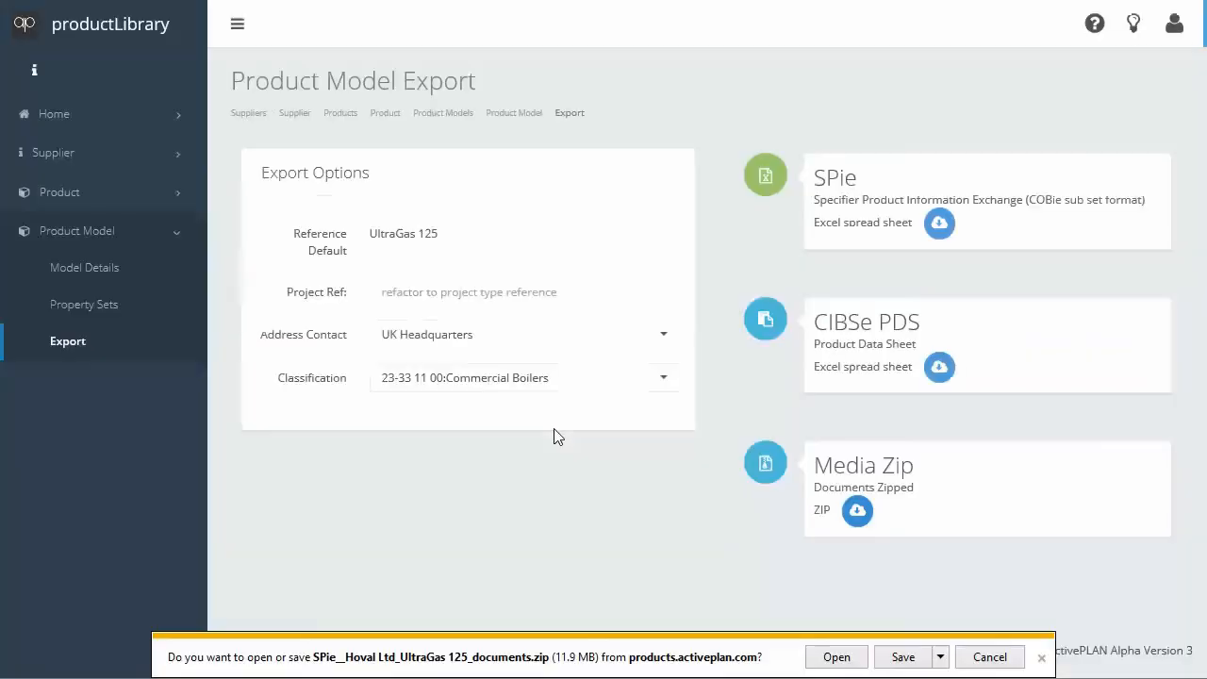
{"action": "left_click", "coordinate": [903, 656]}
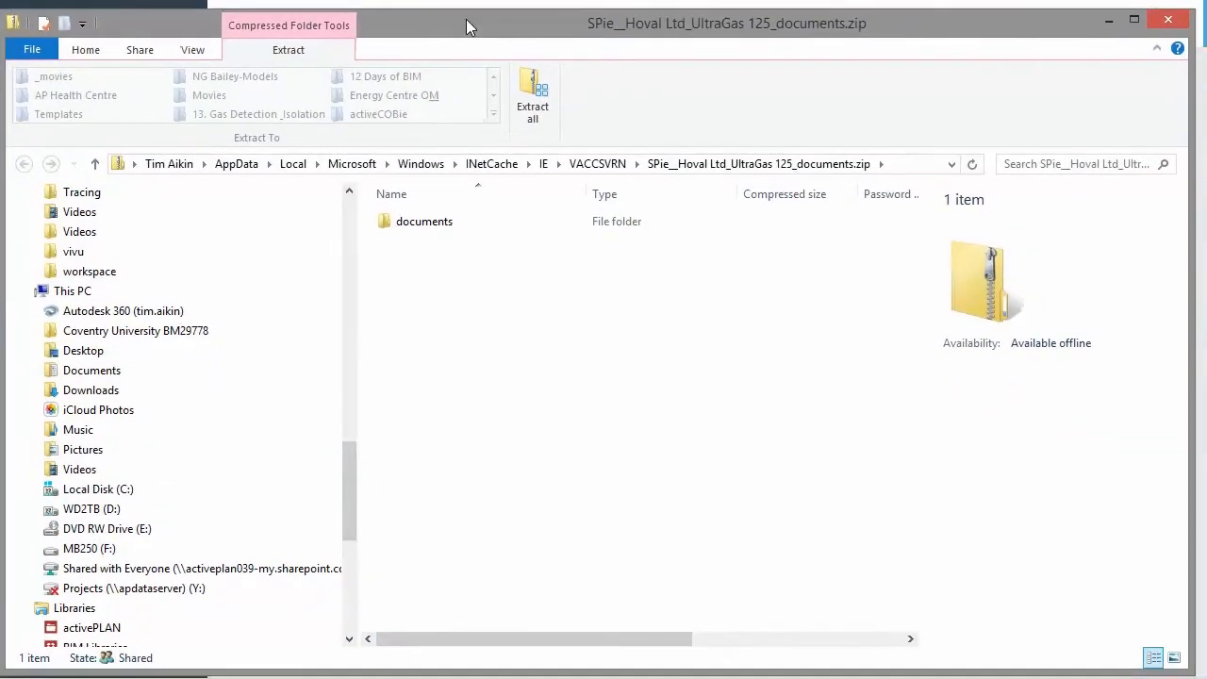
- Open the zip's documents folder, then its Hoval Ltd subfolder
{"action": "left_click", "coordinate": [425, 221]}
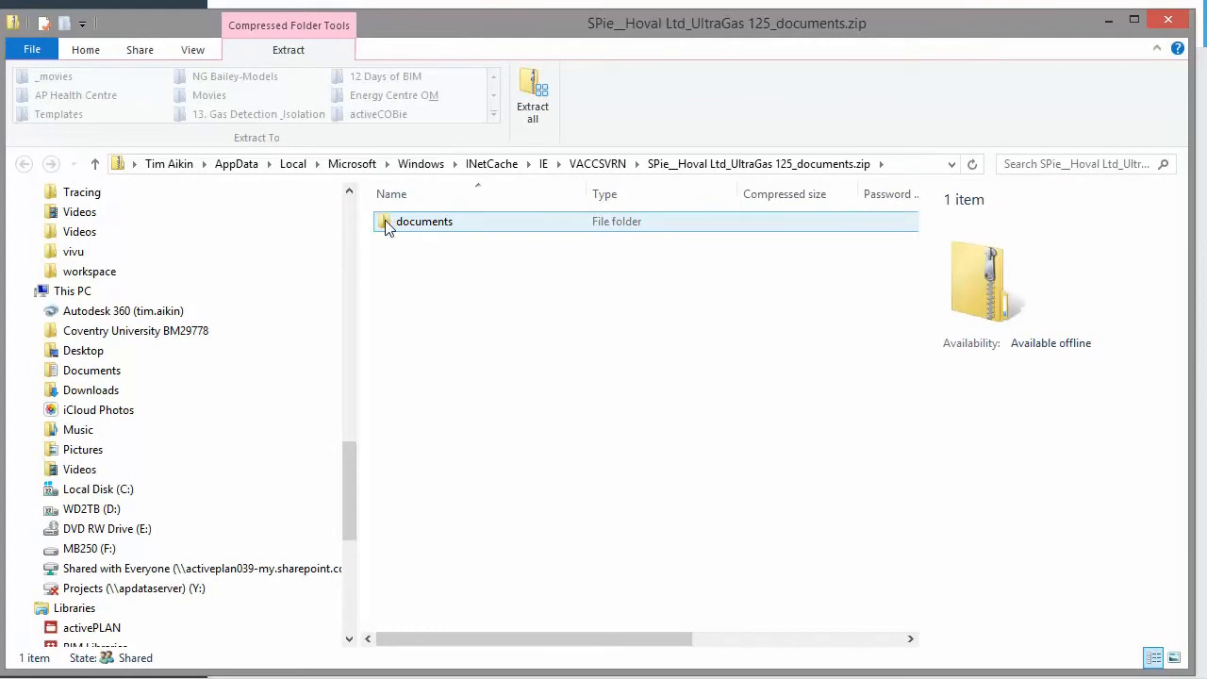
{"action": "double_click", "coordinate": [425, 221]}
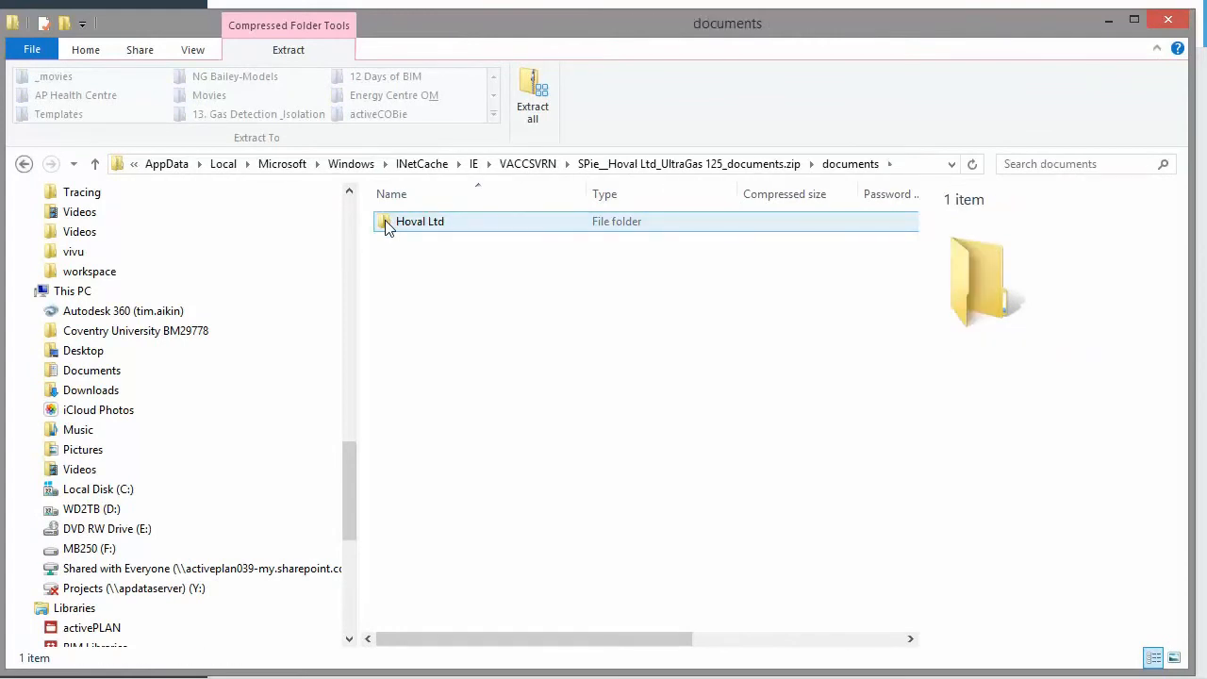
{"action": "double_click", "coordinate": [419, 220]}
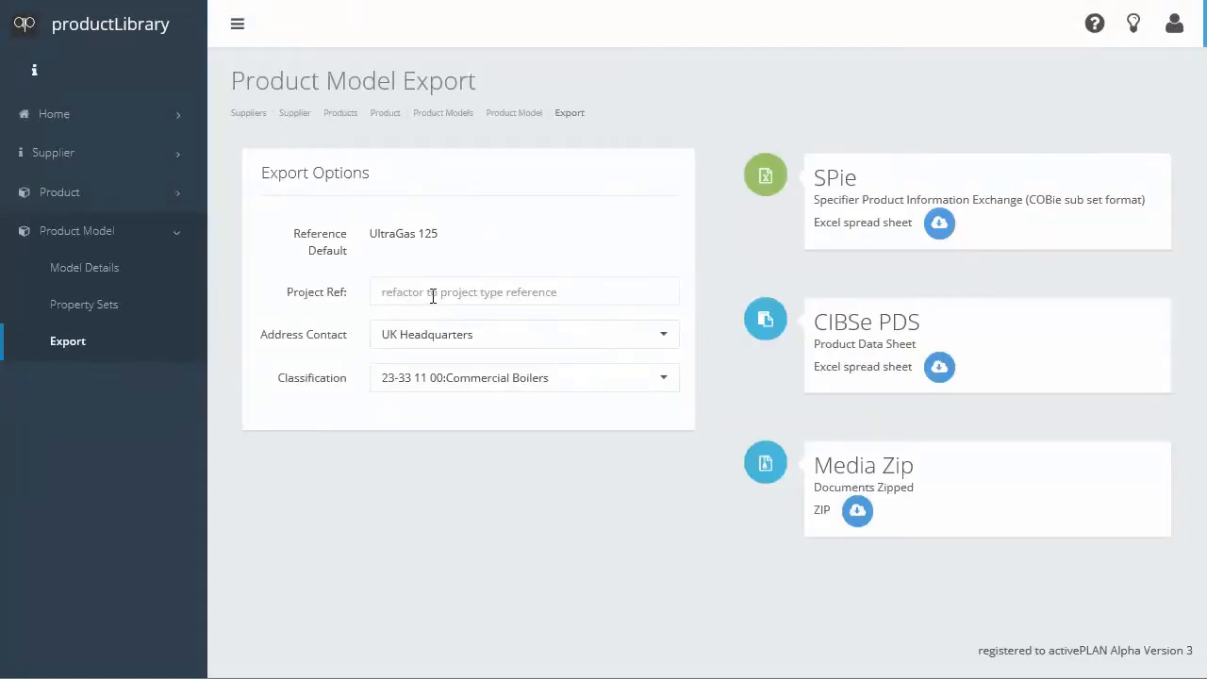
- Enter Boiler-Type-A as the export's project reference
{"action": "left_click", "coordinate": [523, 291]}
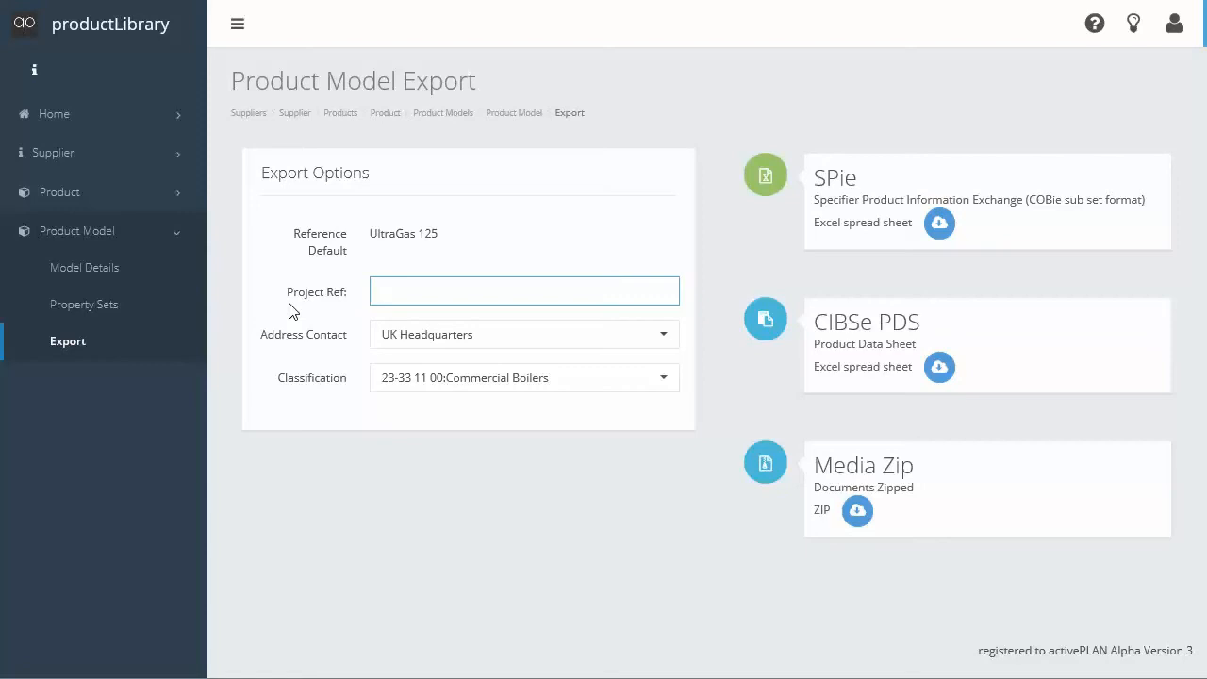
{"action": "type", "text": "Boiler-Type-"}
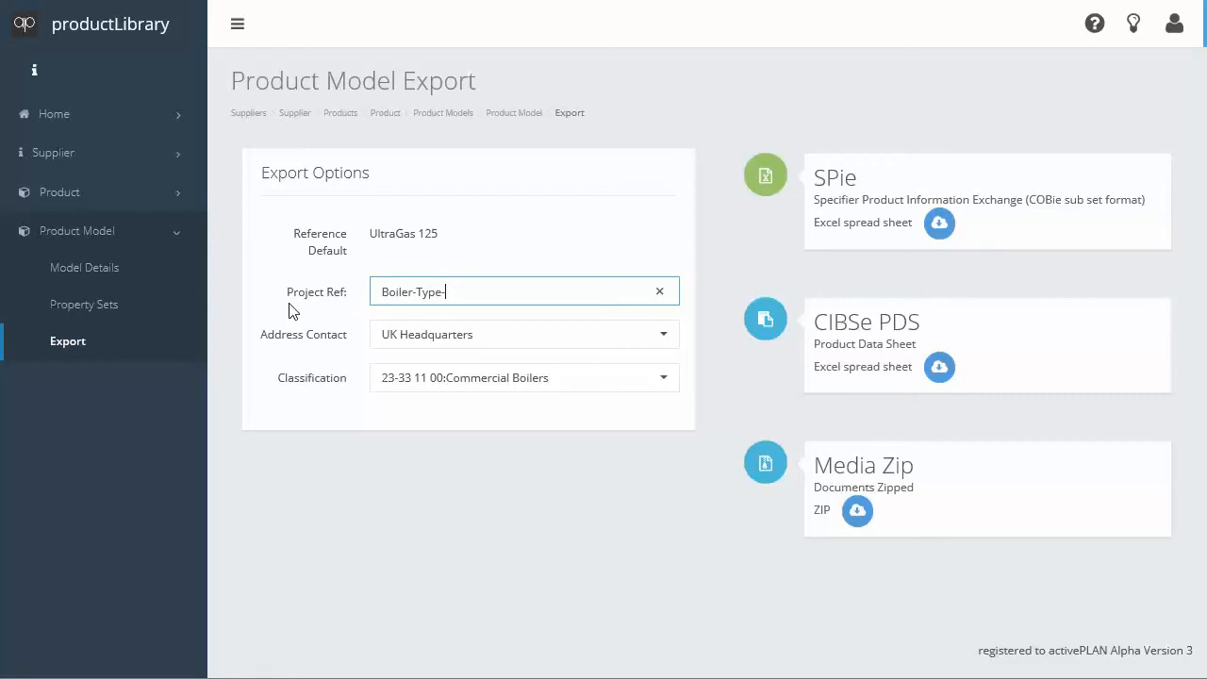
{"action": "type", "text": "A"}
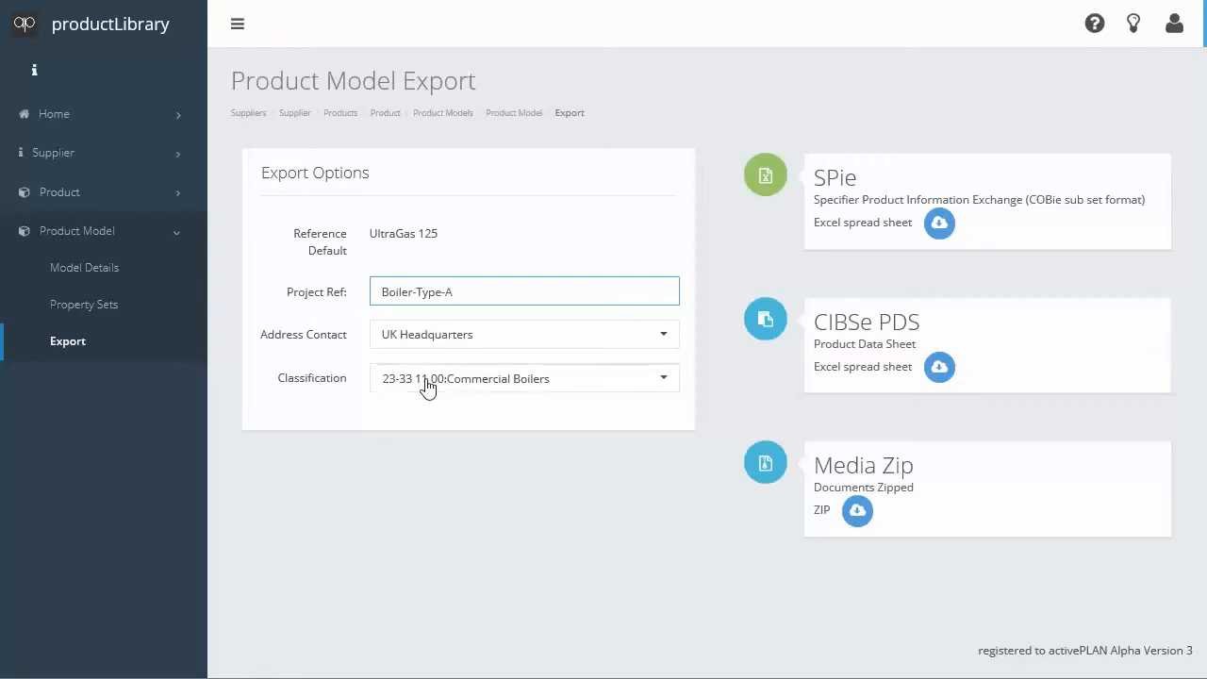
- Set classification Pr_60_60_08_33 Gas fired boilers and download the SPie workbook
{"action": "left_click", "coordinate": [524, 379]}
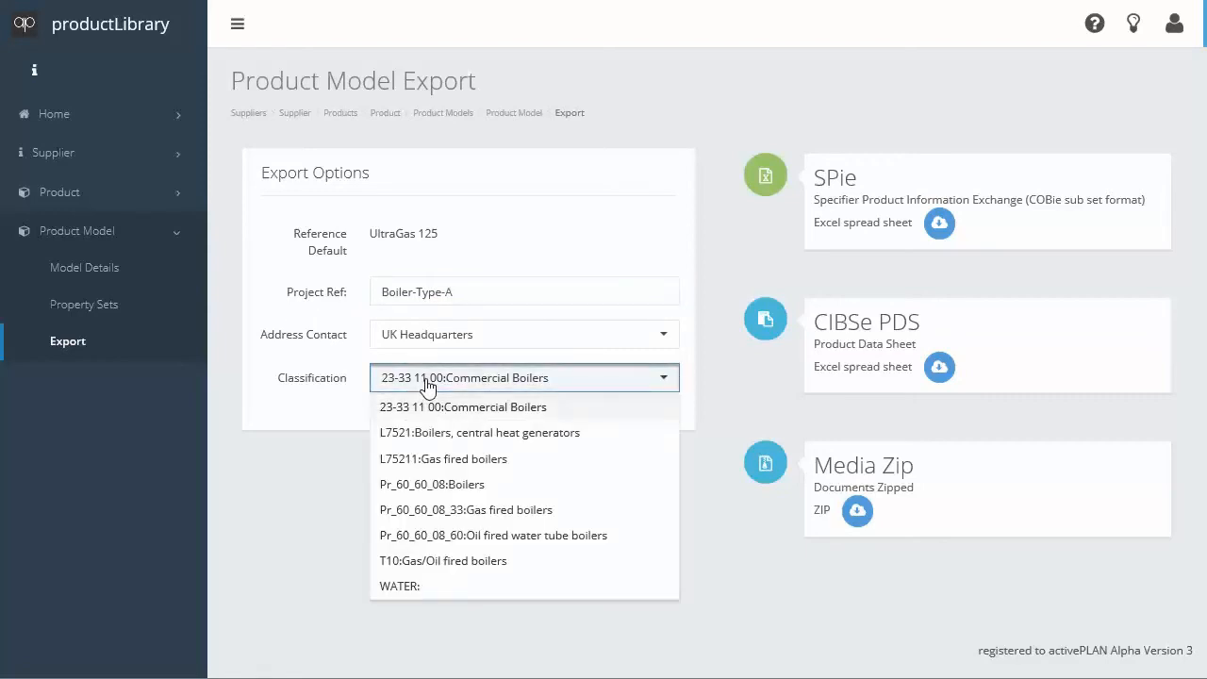
{"action": "mouse_move", "coordinate": [450, 484]}
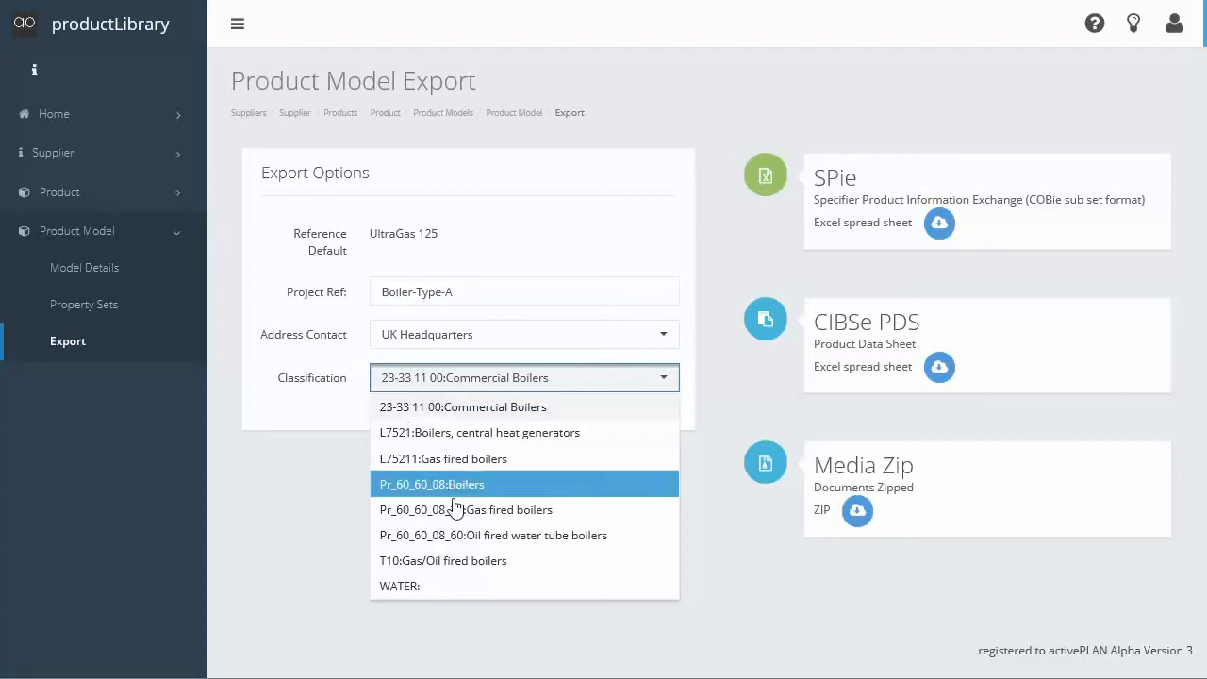
{"action": "mouse_move", "coordinate": [463, 509]}
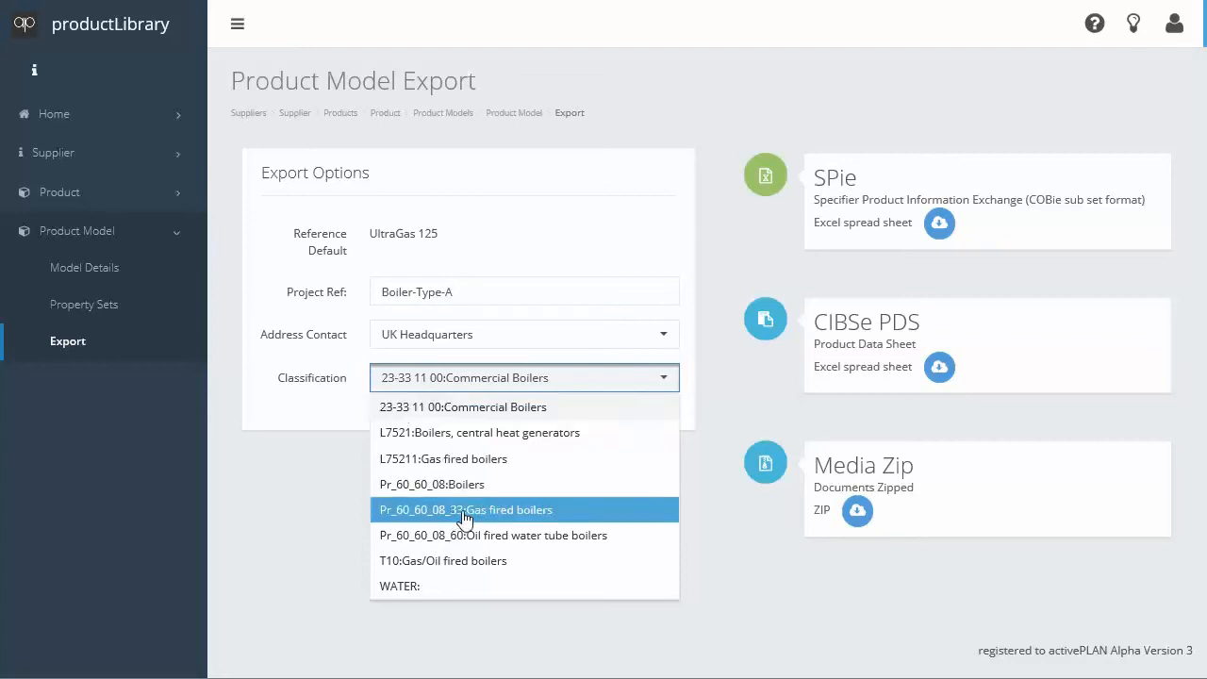
{"action": "left_click", "coordinate": [465, 509]}
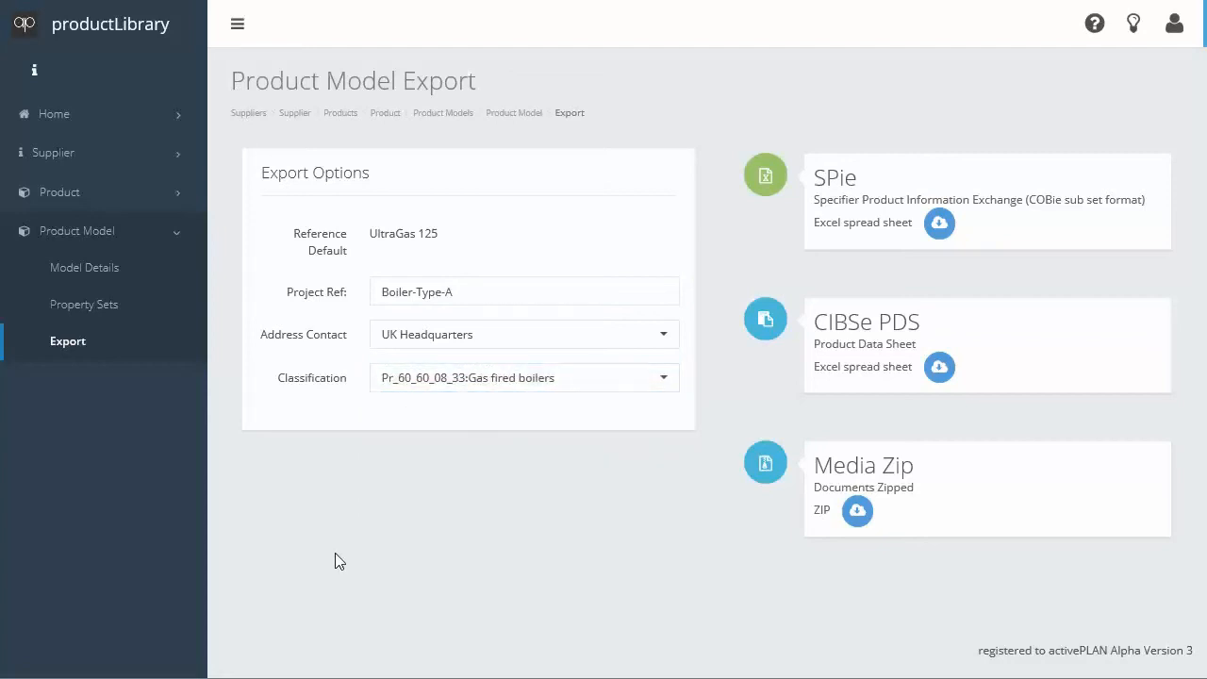
{"action": "left_click", "coordinate": [523, 334]}
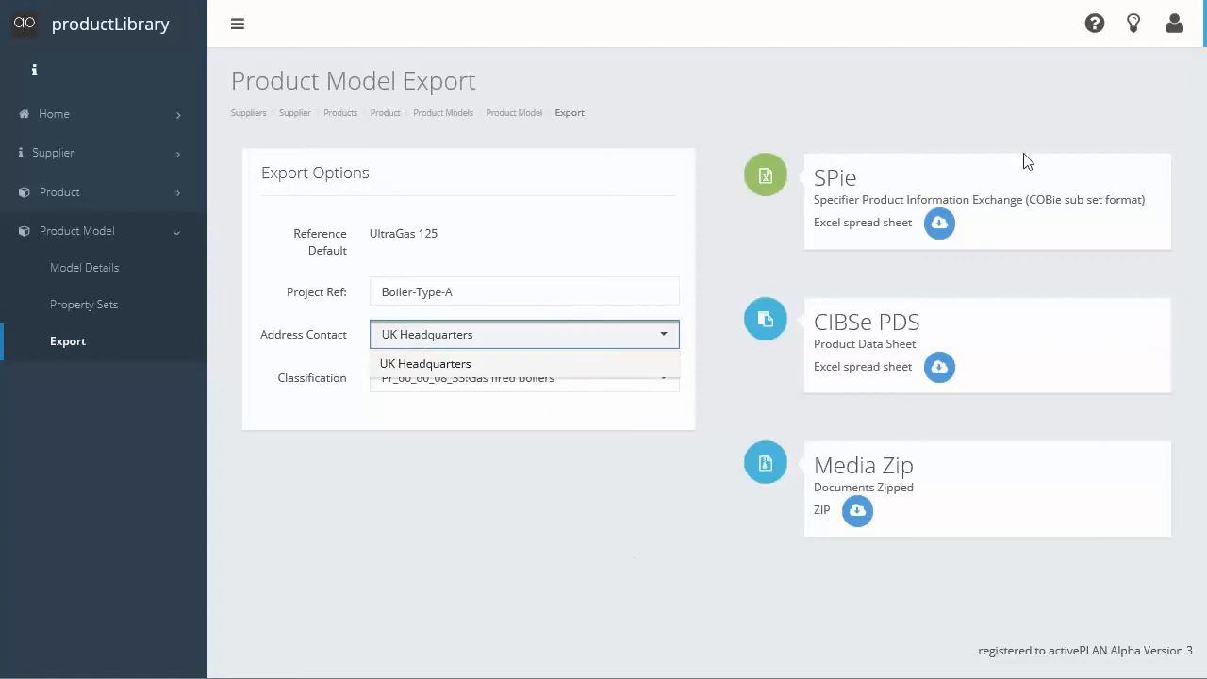
{"action": "left_click", "coordinate": [937, 222]}
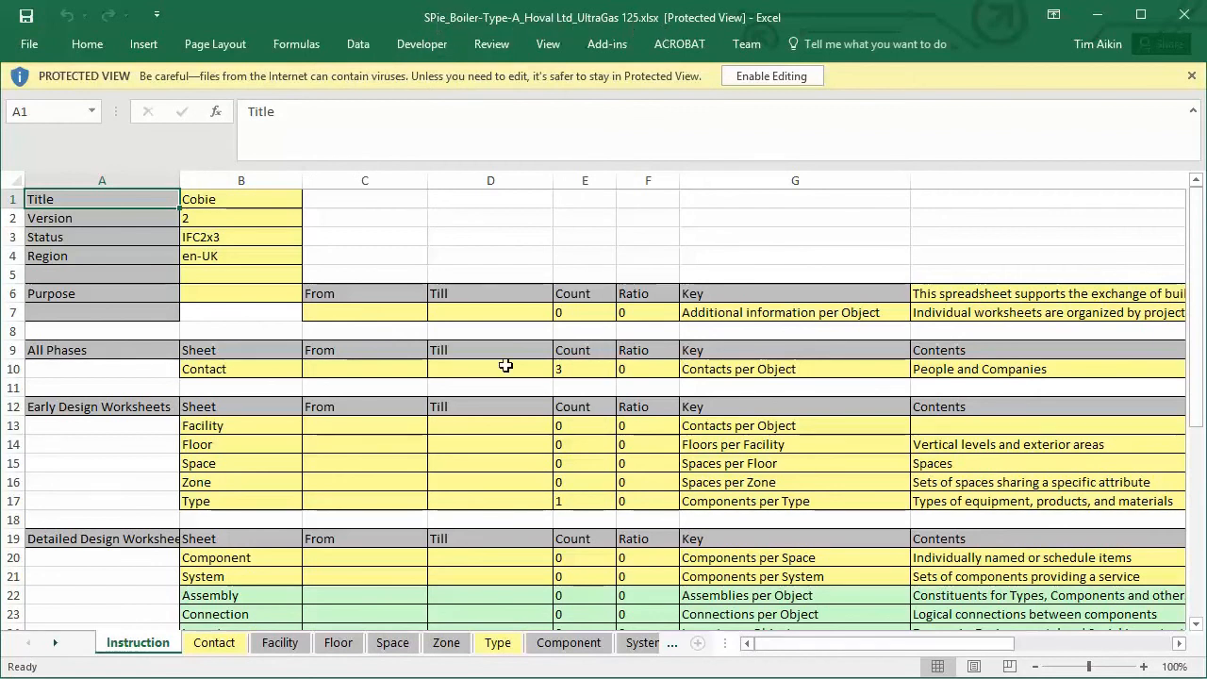
- Review the Contact, Type, Job and Resource sheets for the Boiler-Type-A reference
{"action": "left_click", "coordinate": [446, 642]}
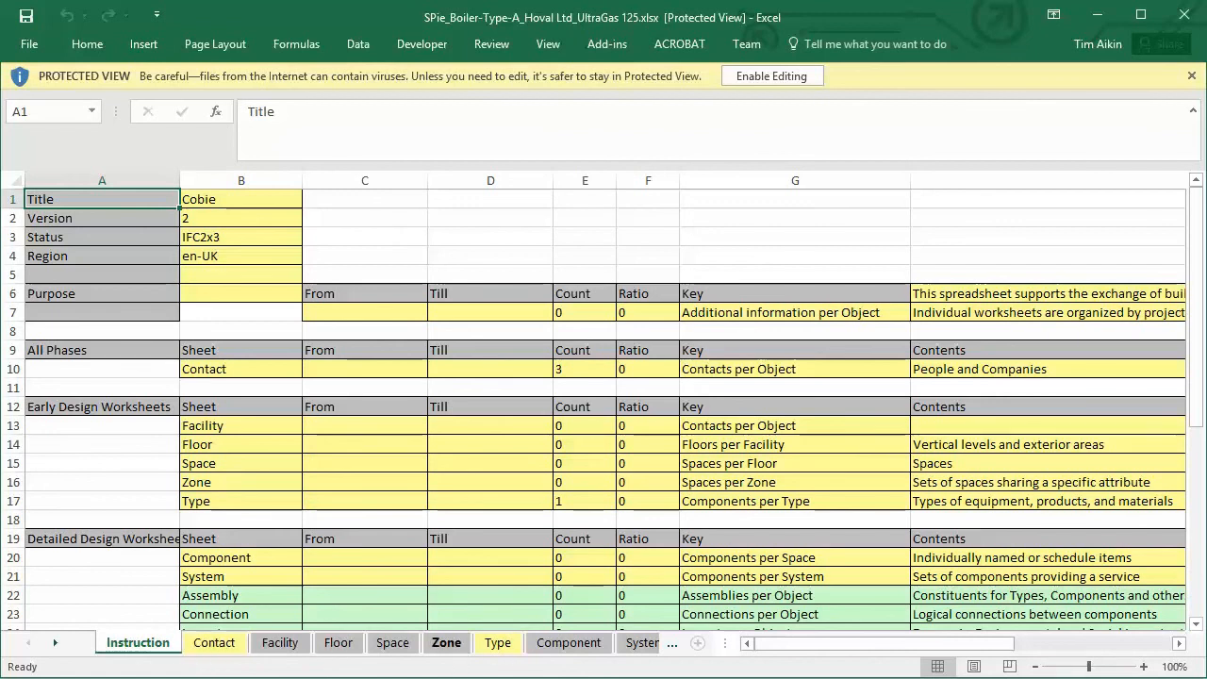
{"action": "left_click", "coordinate": [214, 643]}
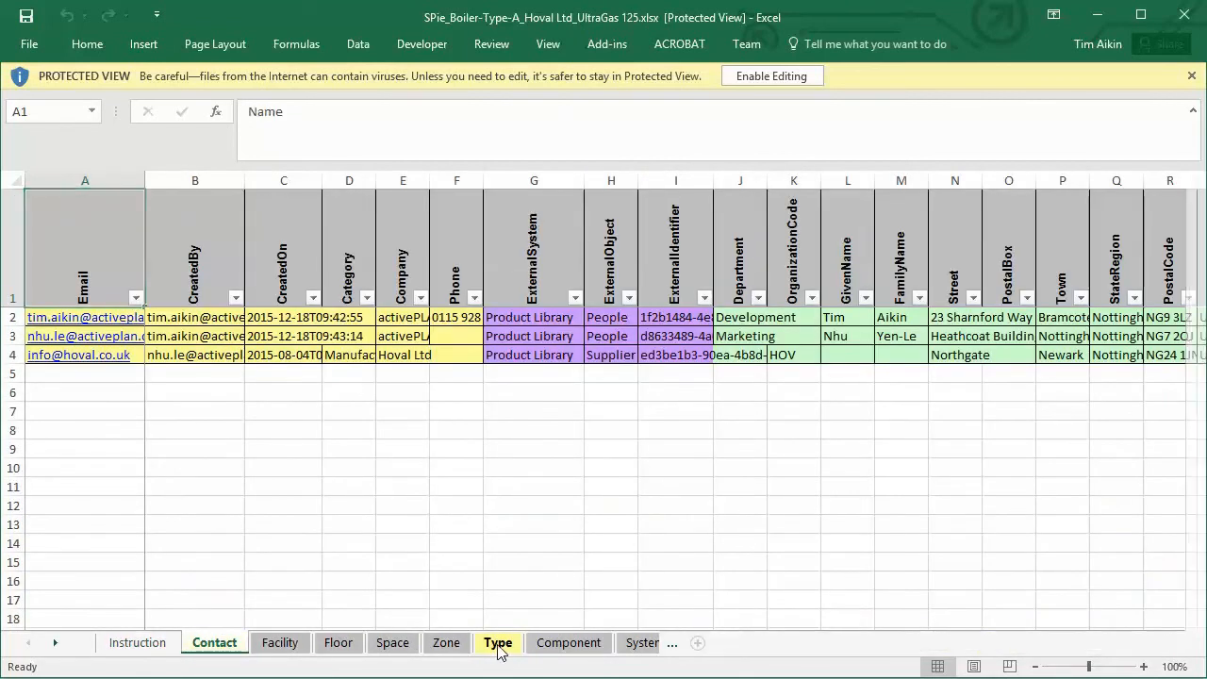
{"action": "left_click", "coordinate": [498, 642]}
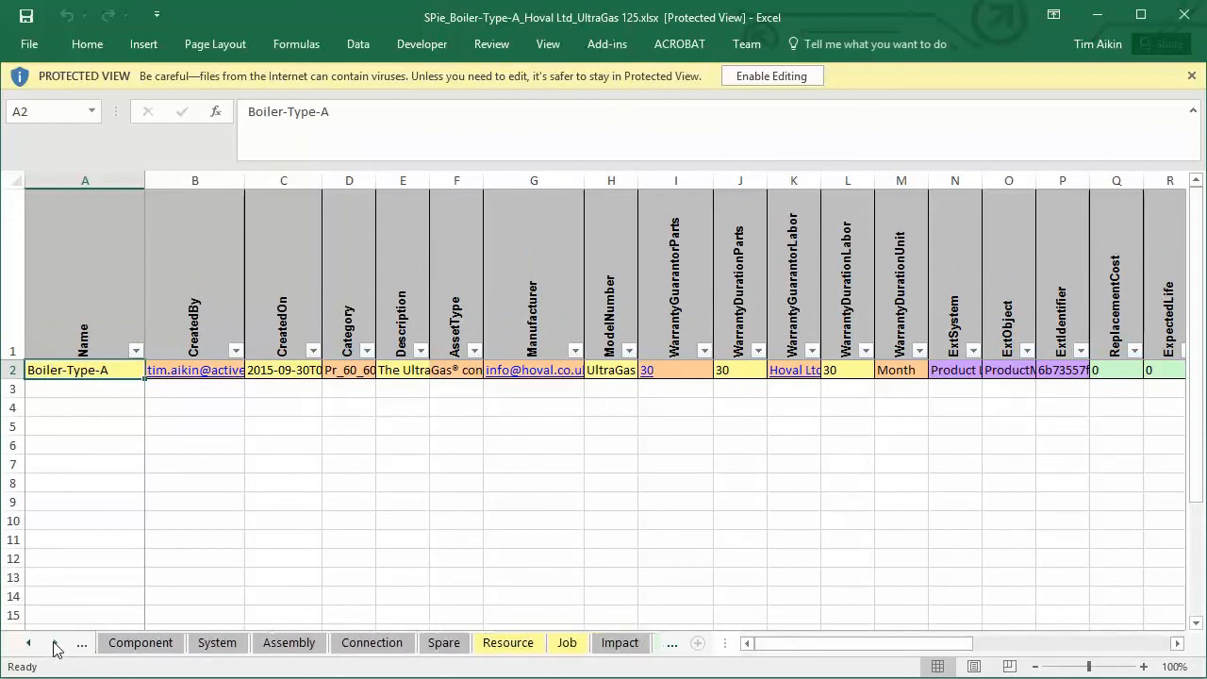
{"action": "left_click", "coordinate": [476, 642]}
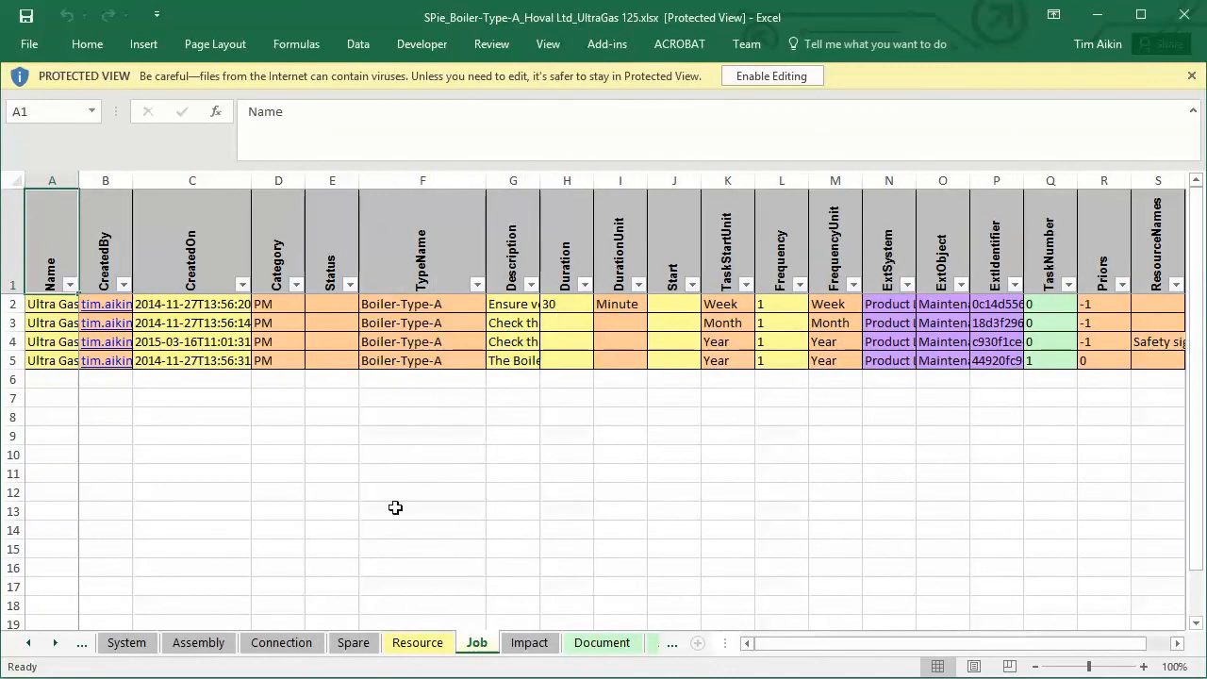
{"action": "left_click", "coordinate": [417, 642]}
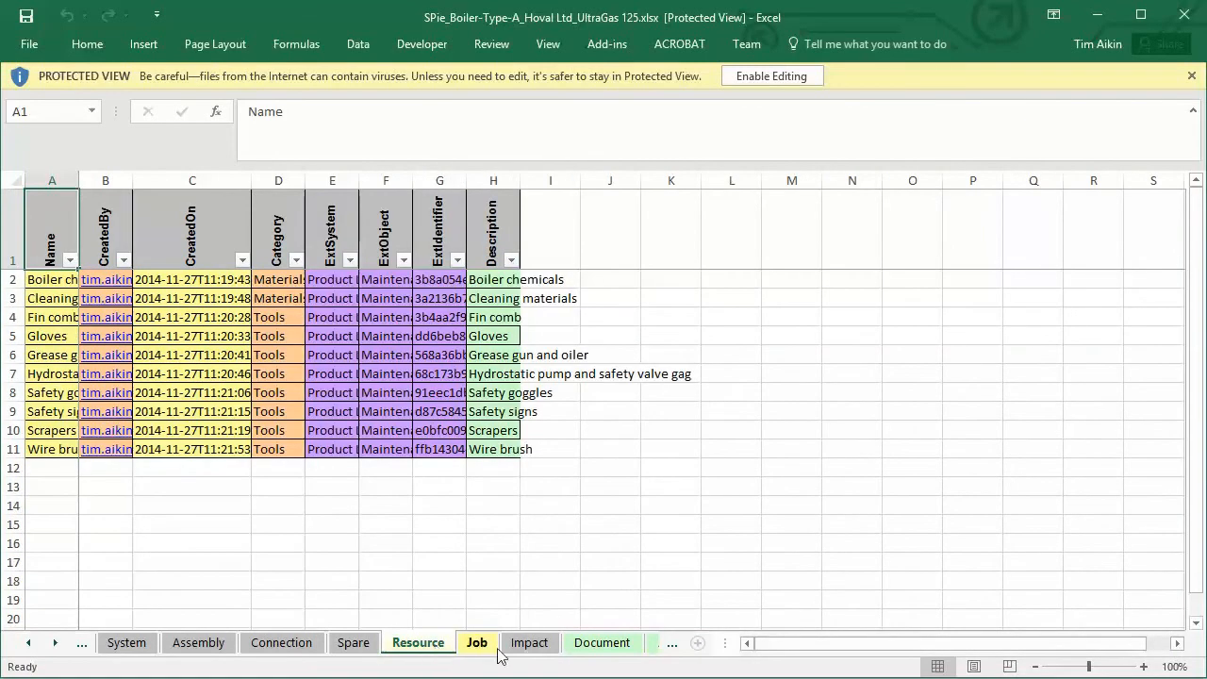
- Widen the Document sheet's RowName column and scroll the Attribute sheet to confirm Boiler-Type-A
{"action": "left_click", "coordinate": [602, 642]}
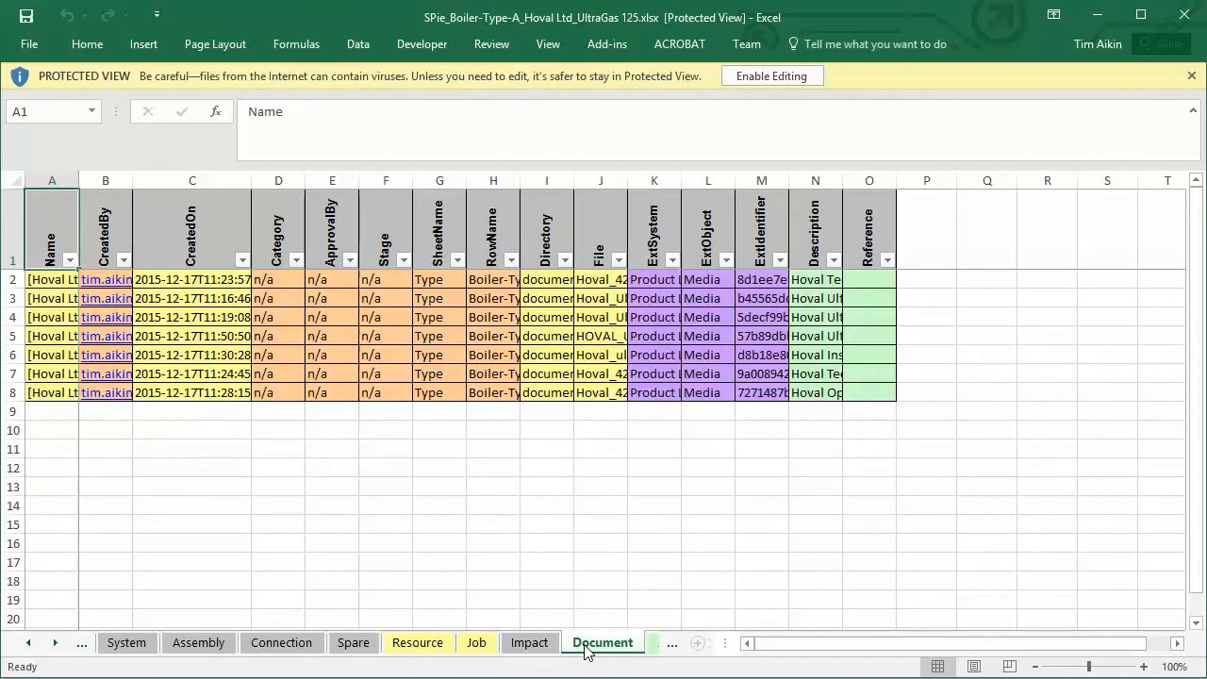
{"action": "left_click_drag", "start_coordinate": [576, 198], "coordinate": [594, 199]}
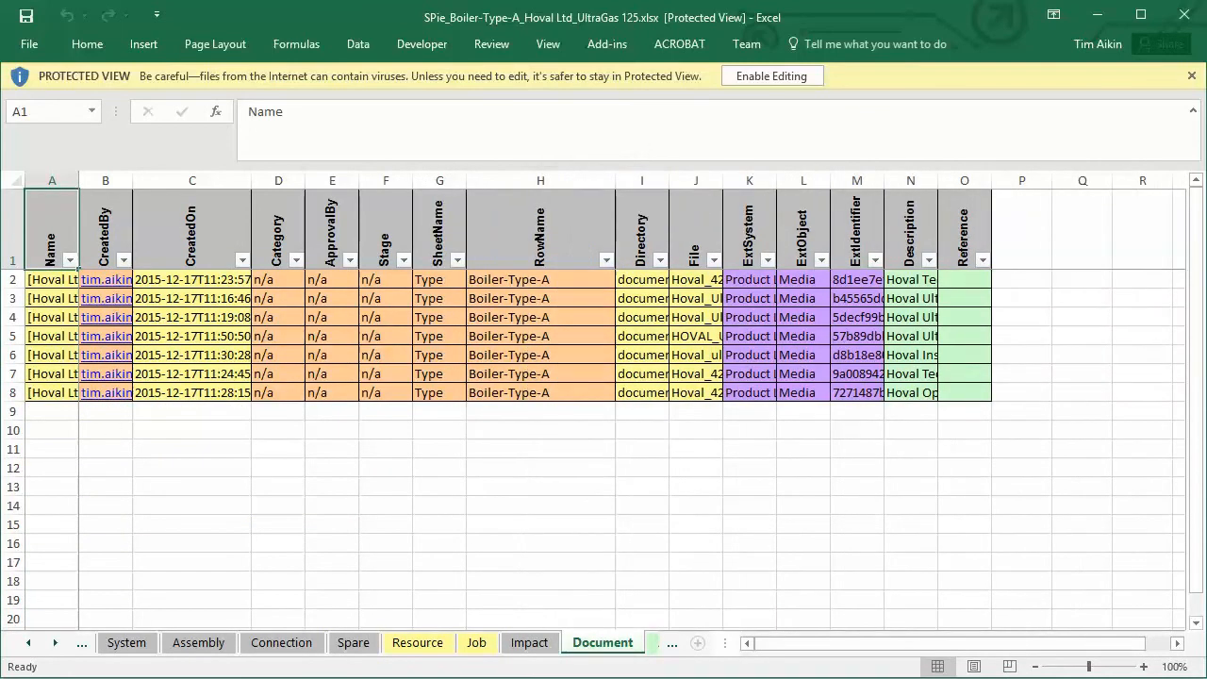
{"action": "left_click", "coordinate": [618, 642]}
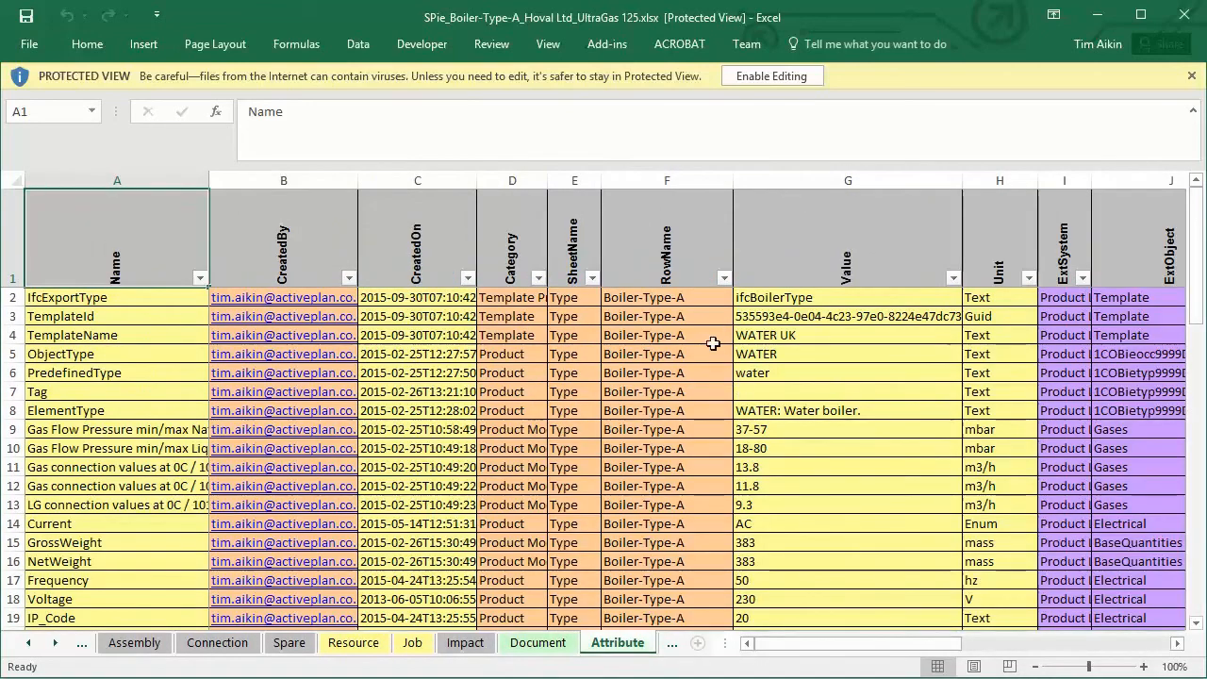
{"action": "scroll", "scroll_direction": "down", "scroll_amount": 3}
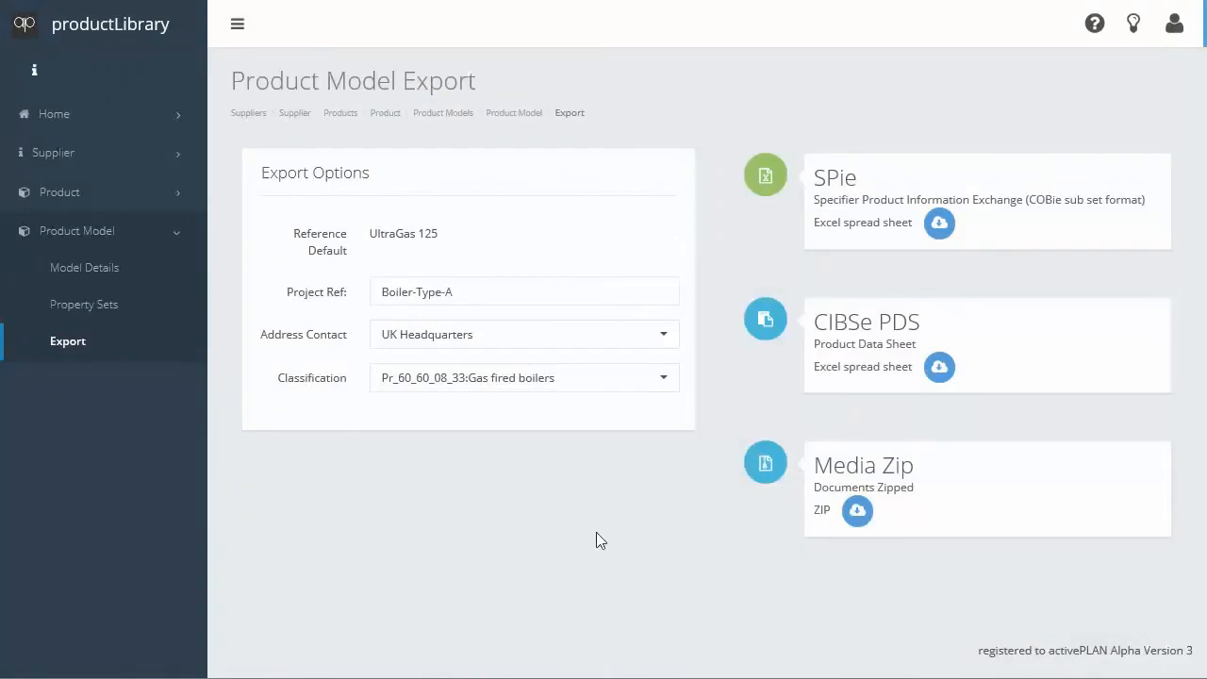
{"action": "mouse_move", "coordinate": [571, 536]}
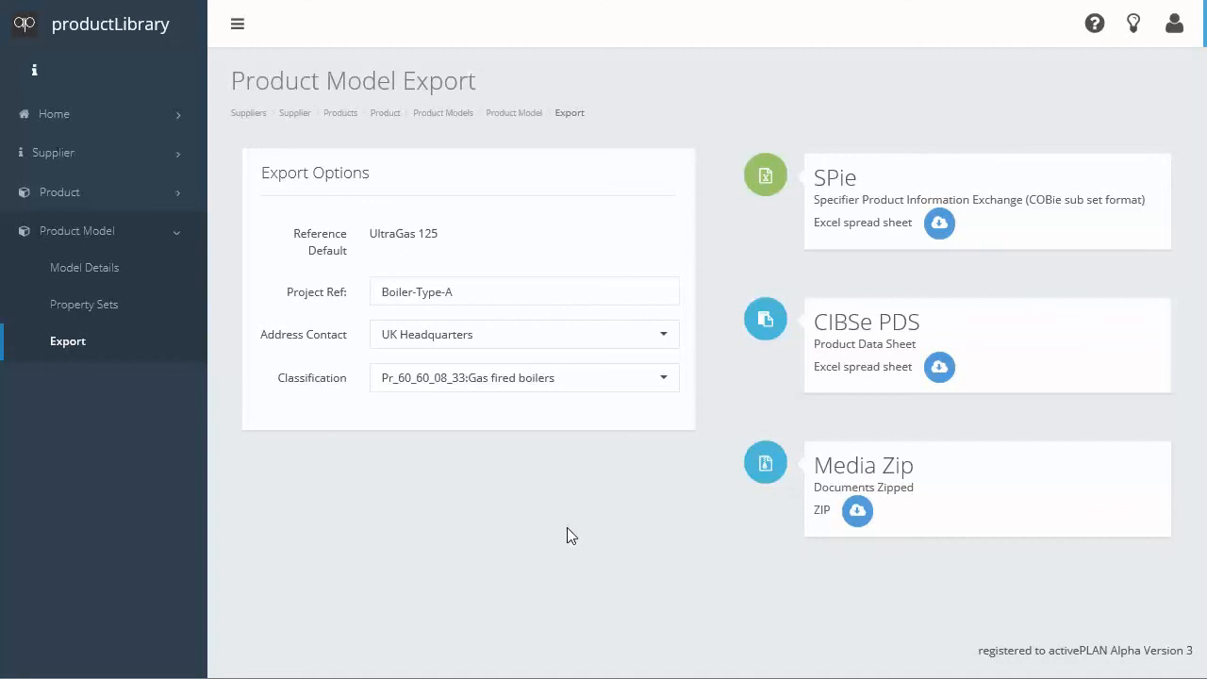
{"action": "mouse_move", "coordinate": [679, 608]}
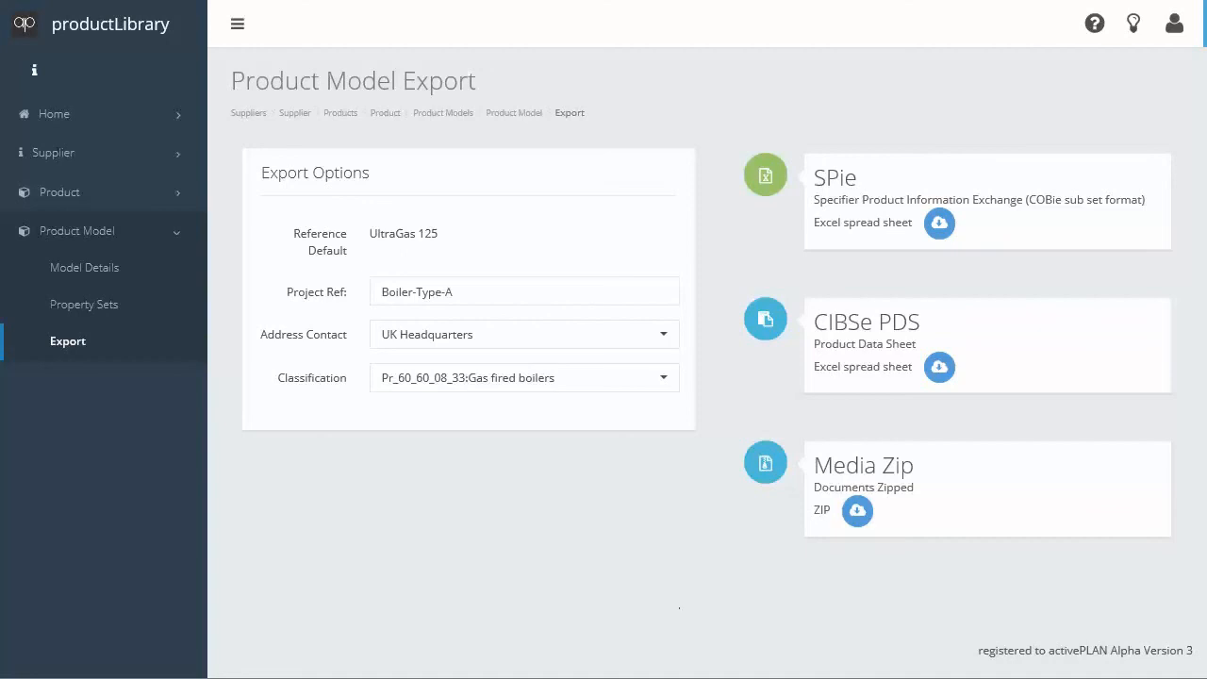